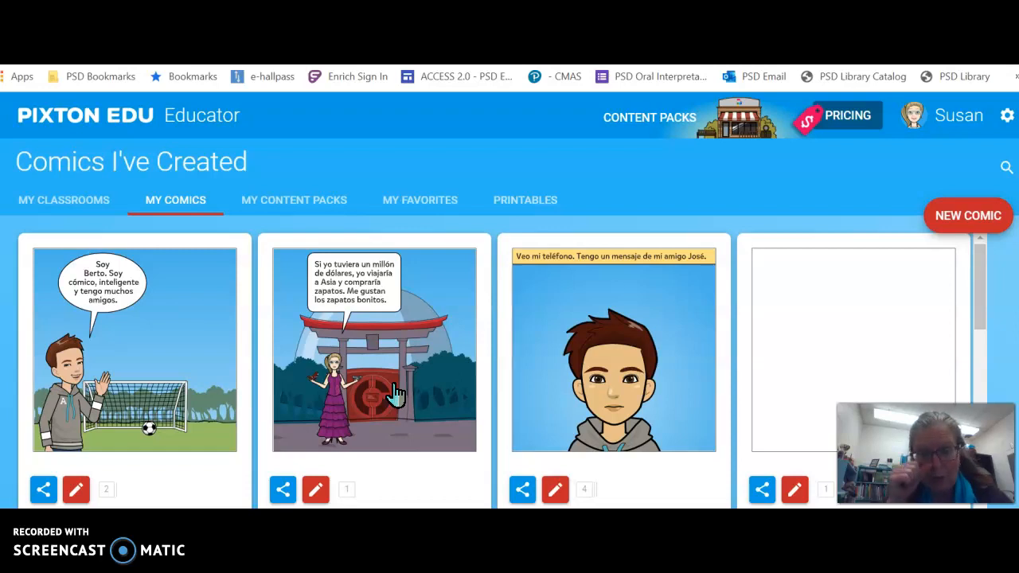
mouse_move(398, 382)
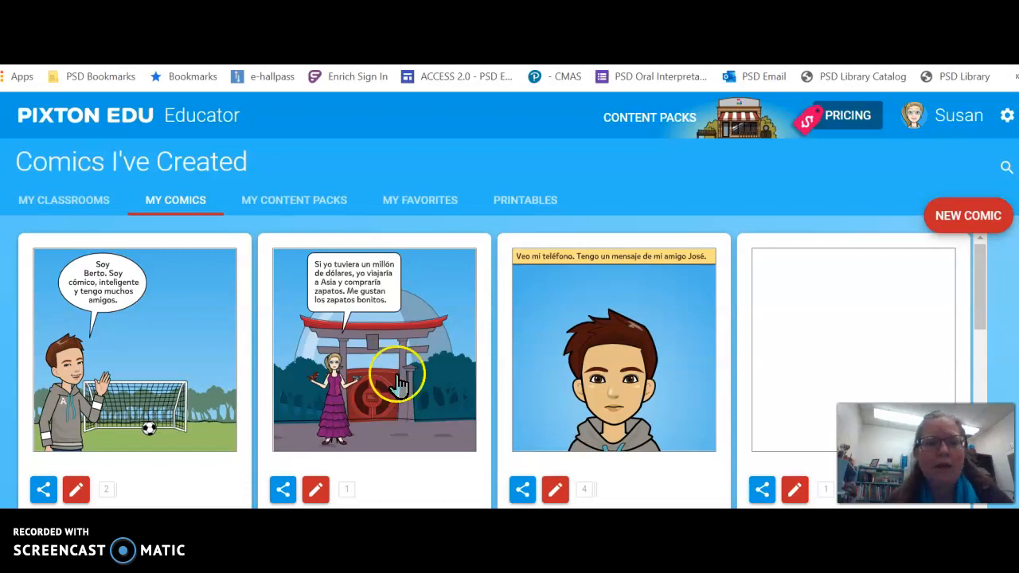
mouse_move(476, 164)
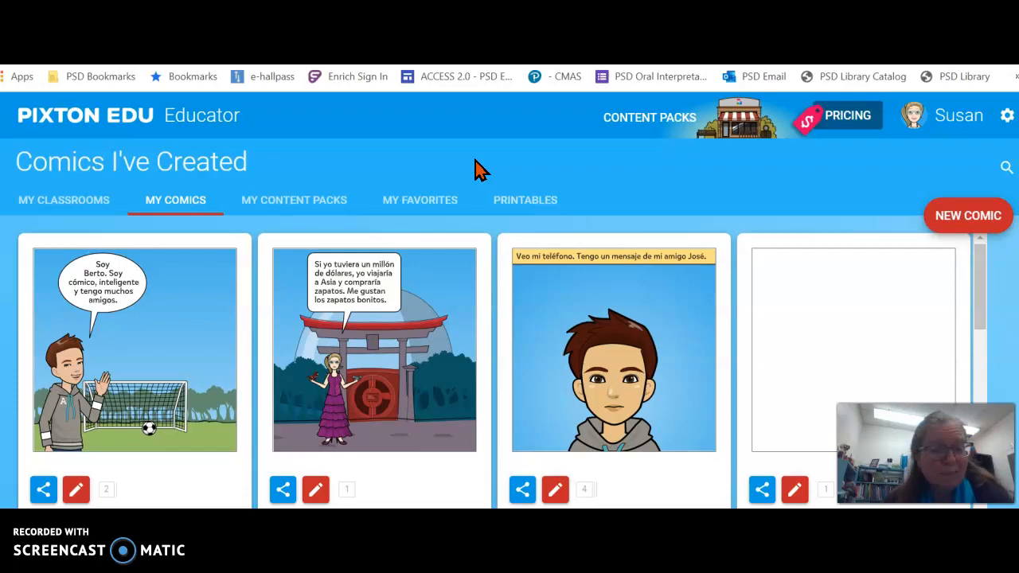
mouse_move(201, 120)
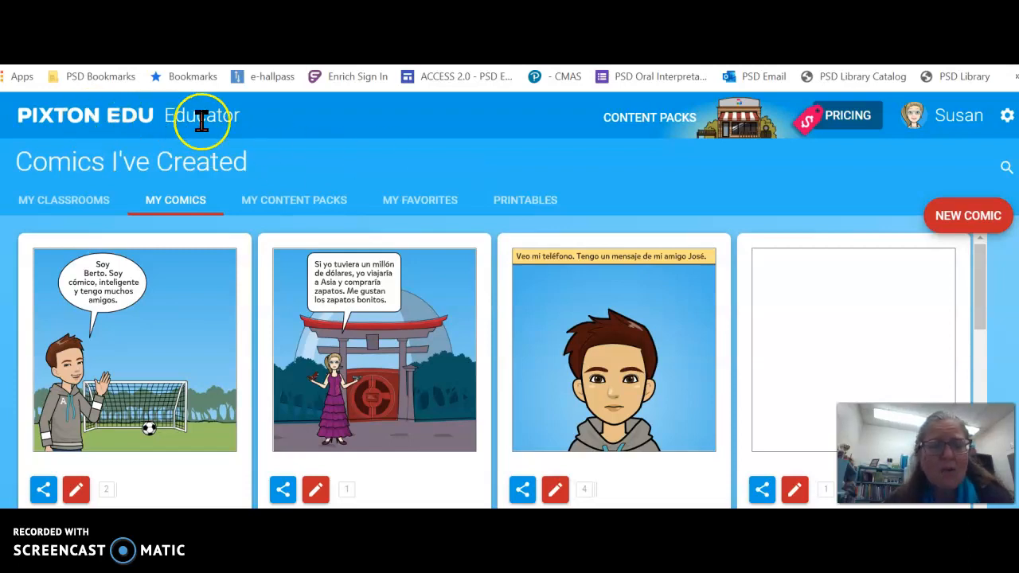
mouse_move(816, 175)
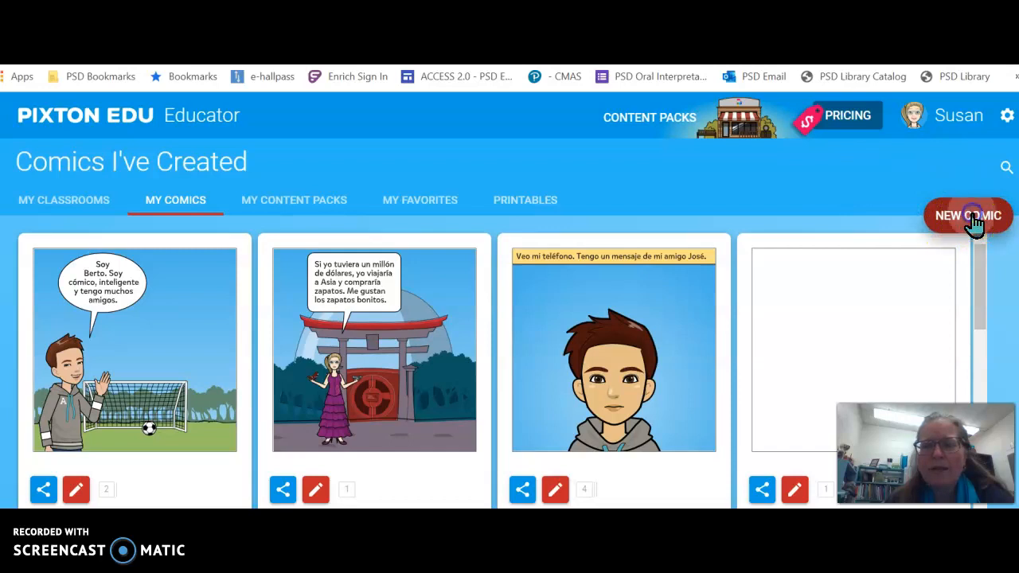
Create a new comic titled 'special effects' and continue into the comic maker.
left_click(968, 215)
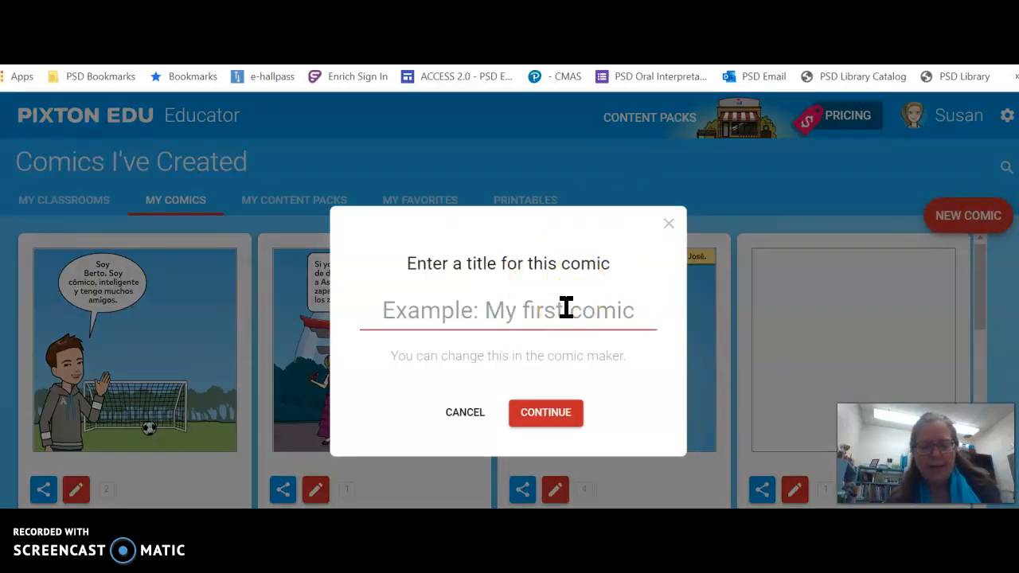
type("speci")
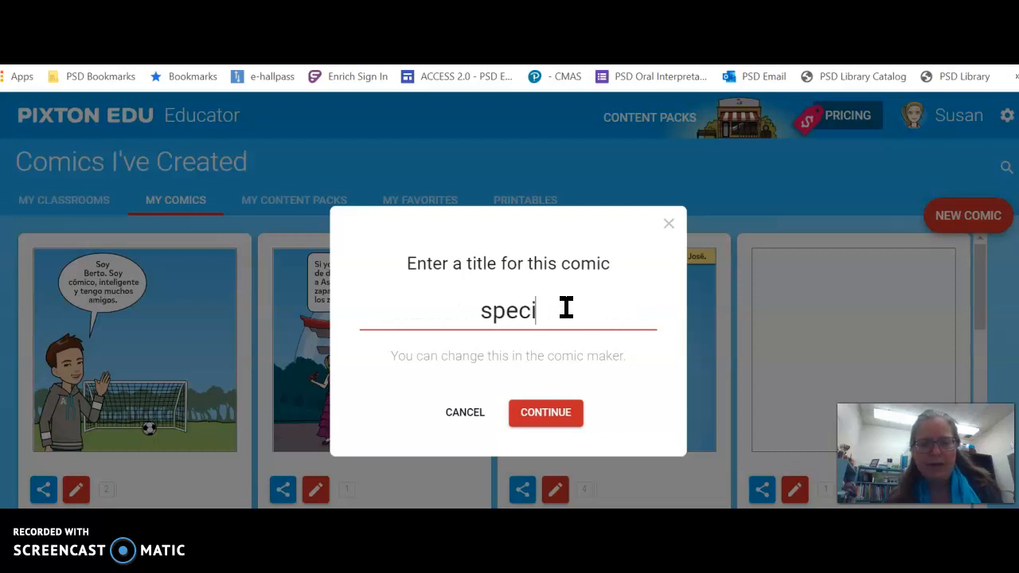
type("al effect")
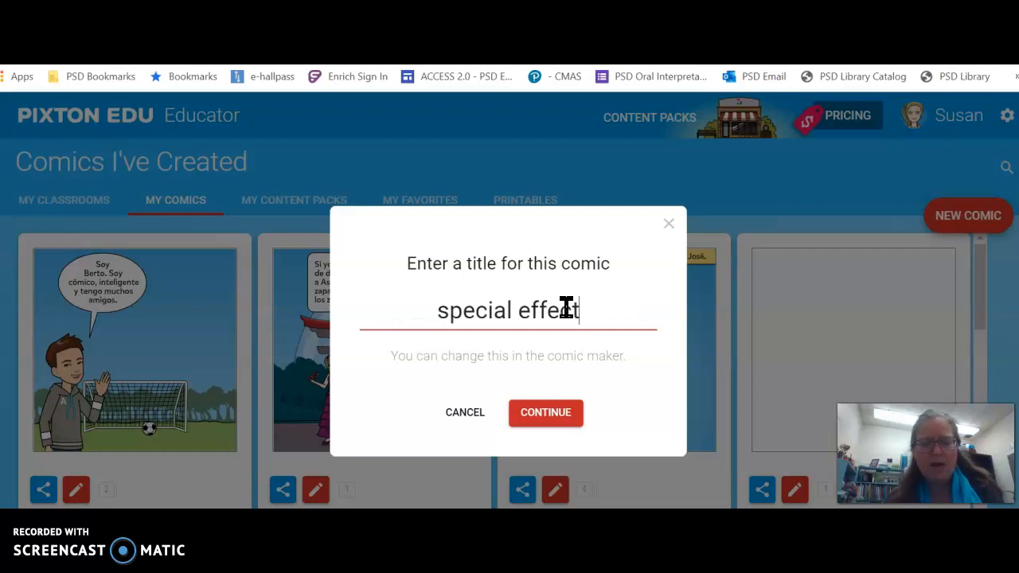
type("s")
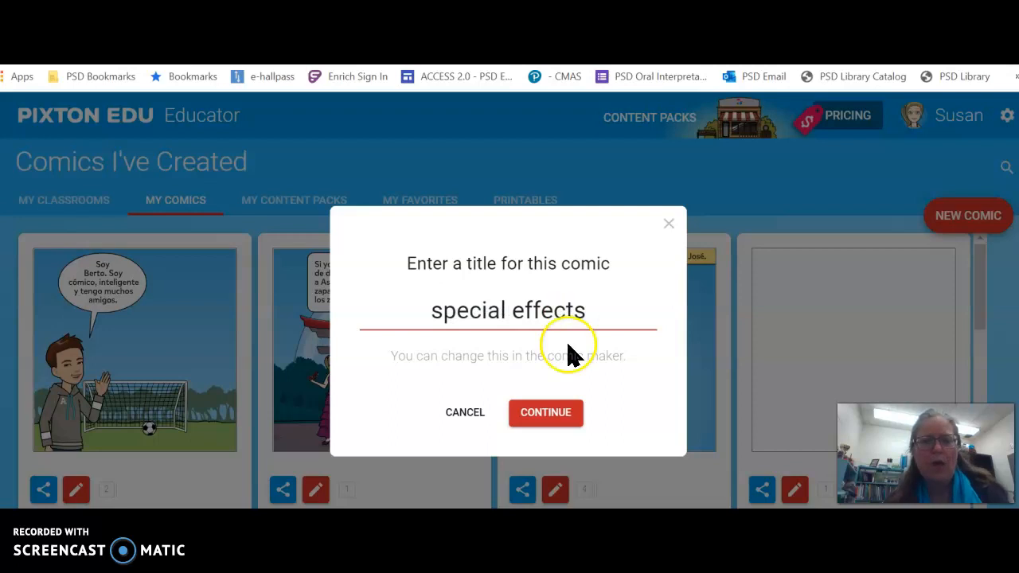
left_click(546, 413)
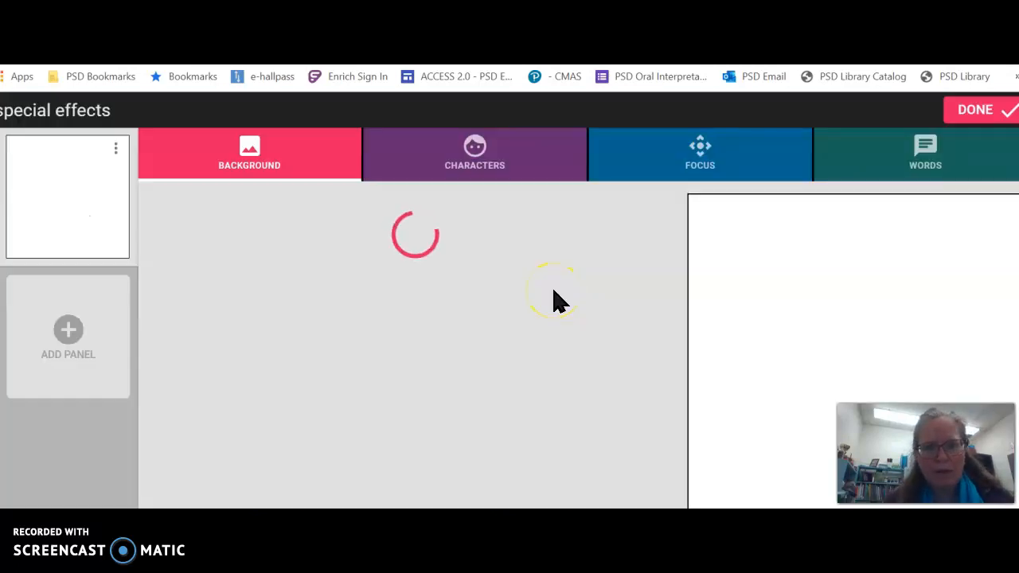
Choose the forest scene, then switch the panel background to the beach scene.
left_click(249, 154)
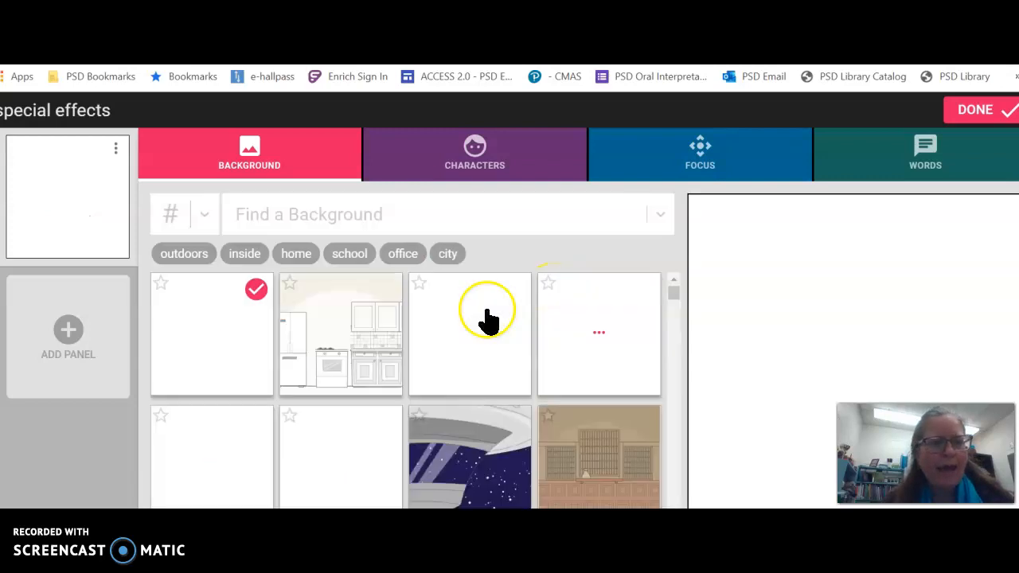
left_click(245, 253)
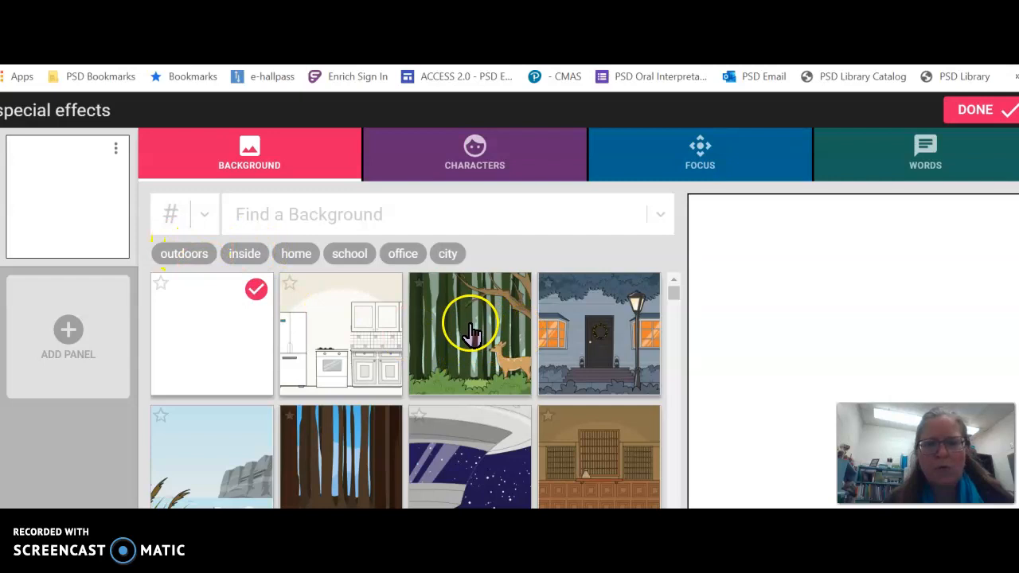
left_click(468, 334)
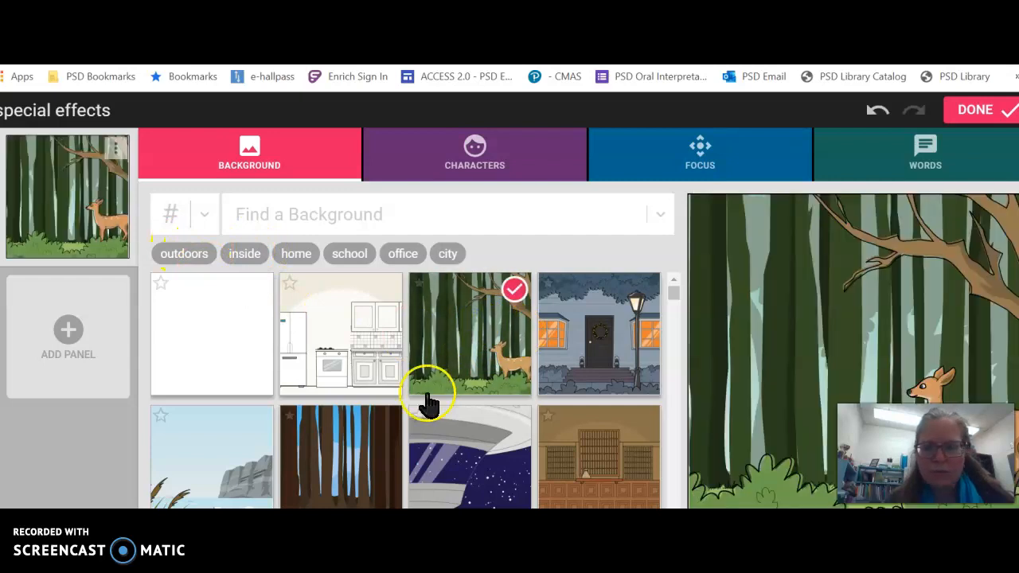
mouse_move(350, 469)
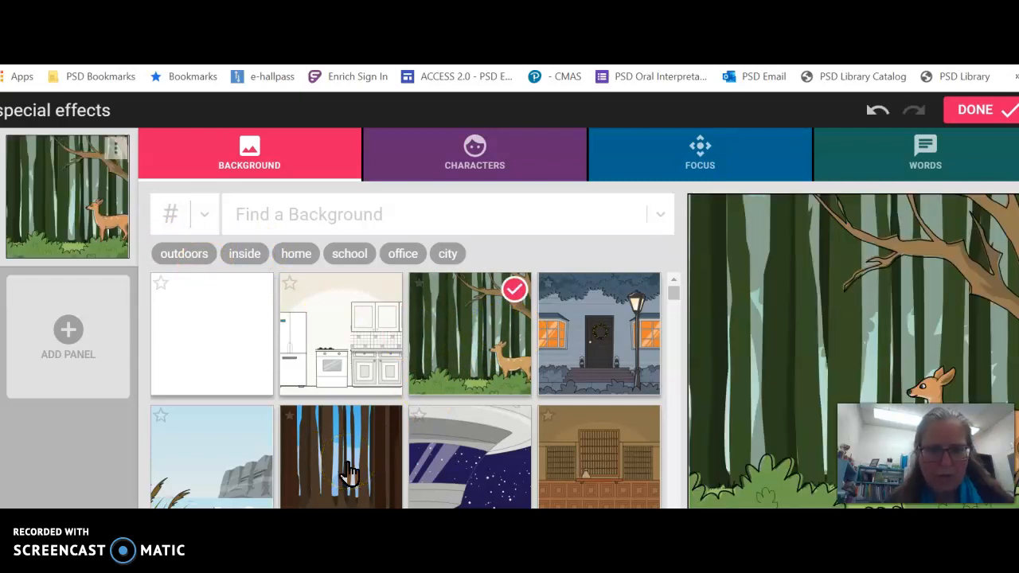
mouse_move(225, 468)
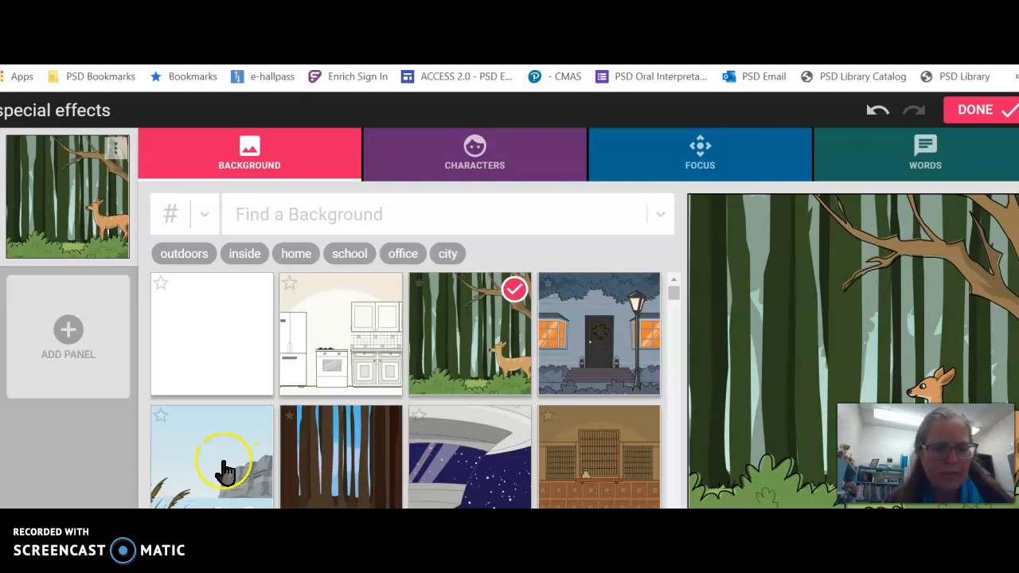
left_click(211, 457)
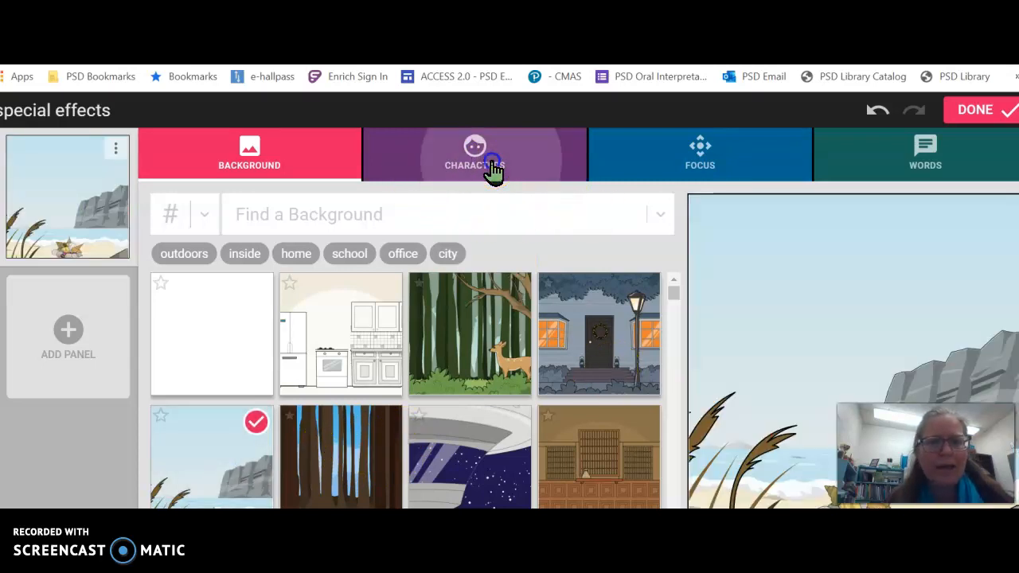
Add your own avatar, Susan, from the my class character list onto the beach panel.
left_click(475, 153)
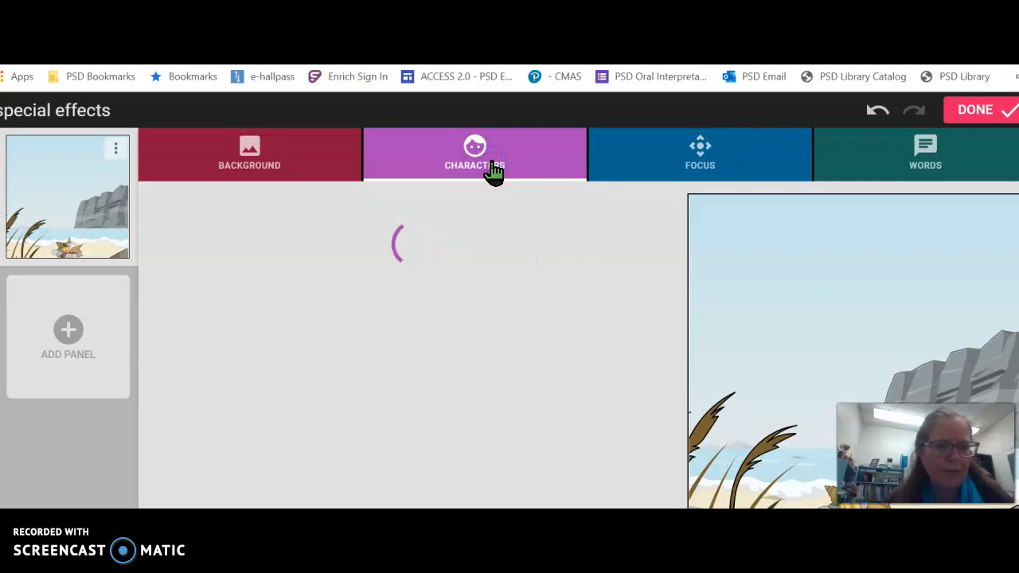
left_click(474, 154)
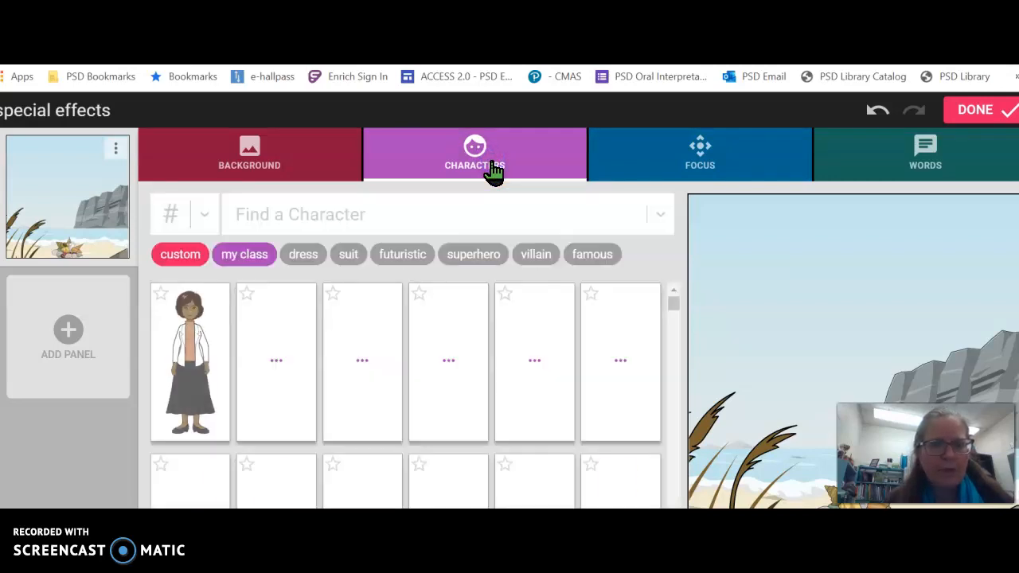
left_click(243, 254)
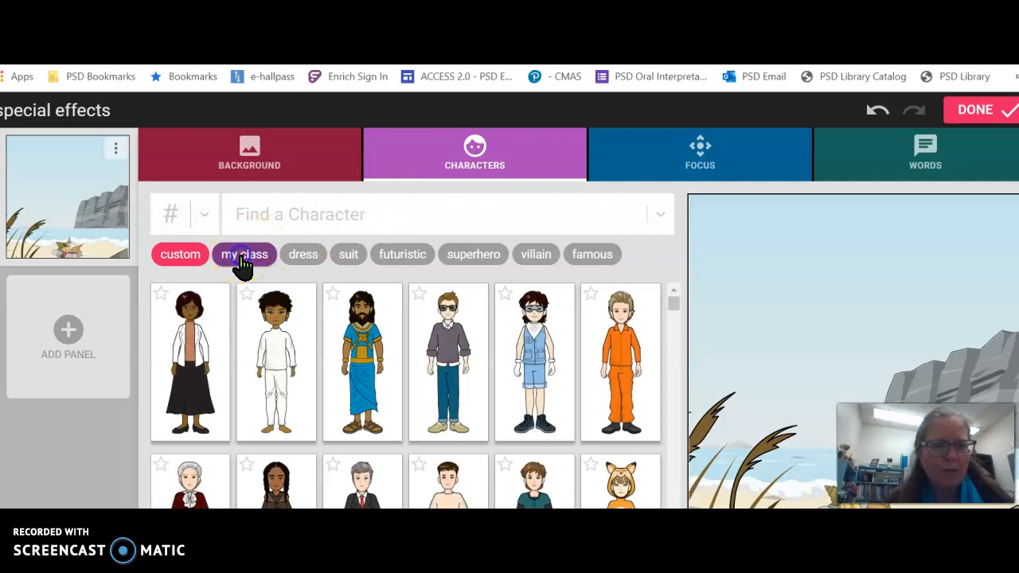
left_click(243, 254)
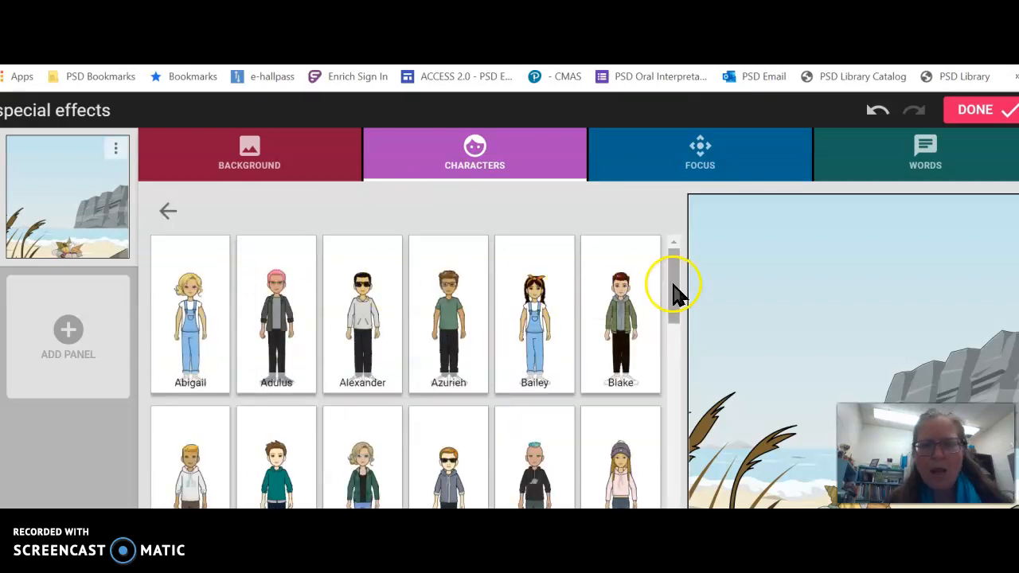
scroll("down", 3)
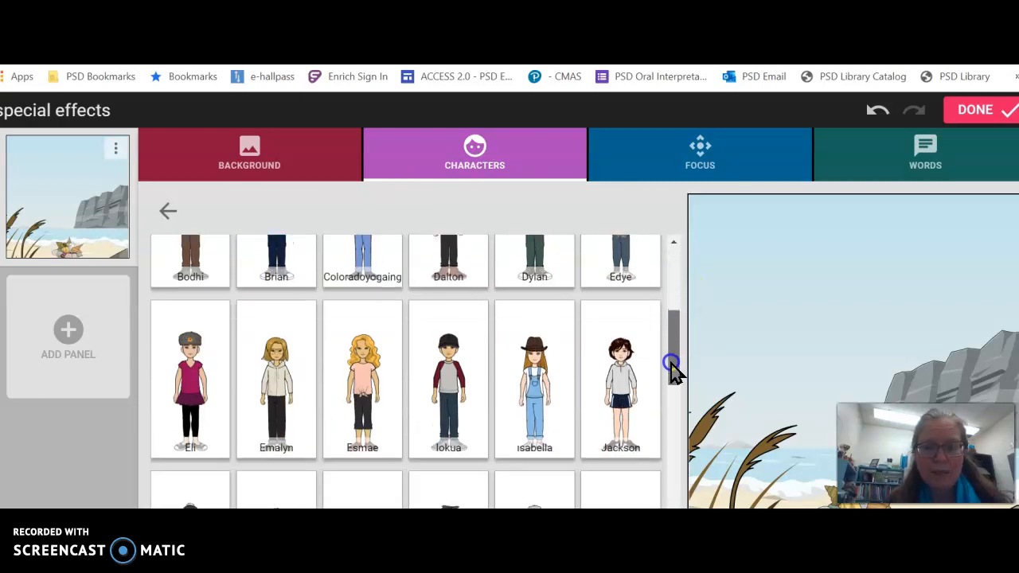
scroll("down", 3)
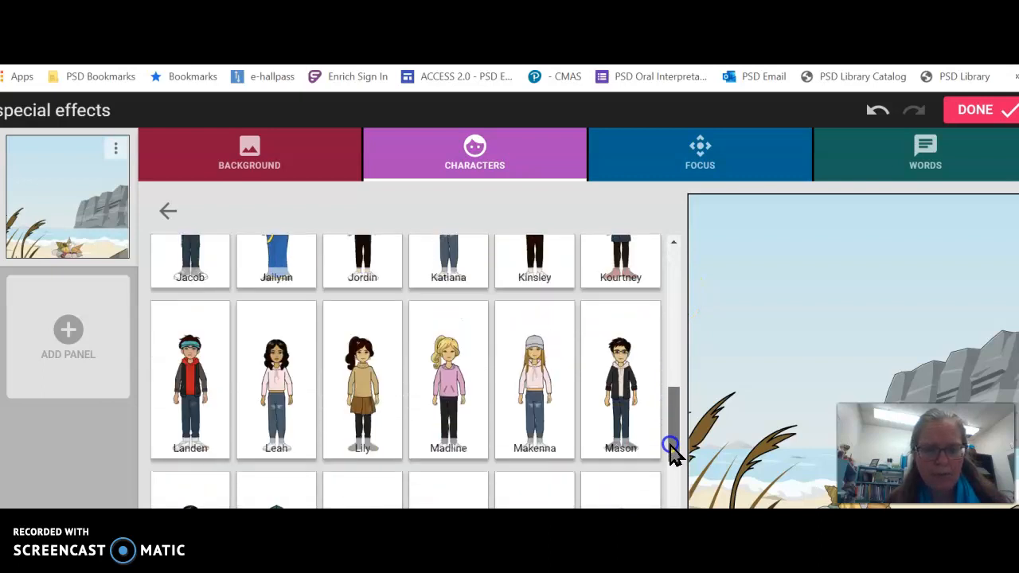
scroll("down", 3)
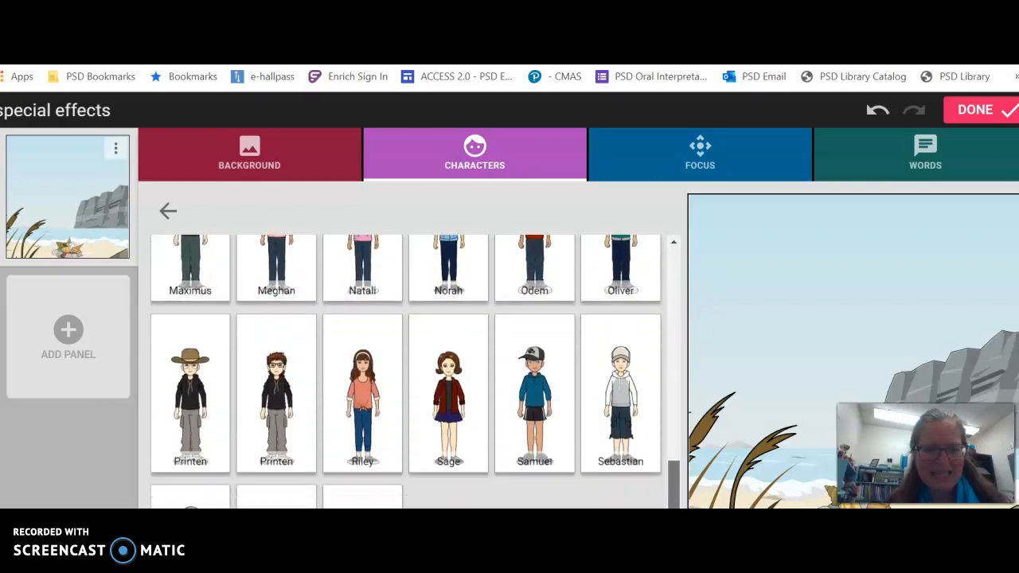
scroll("down", 3)
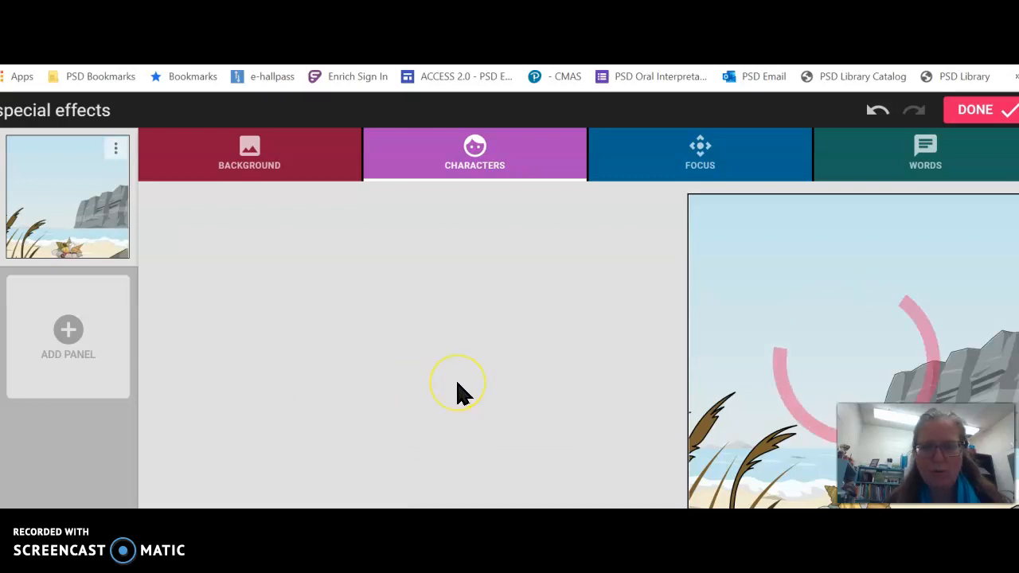
left_click(475, 154)
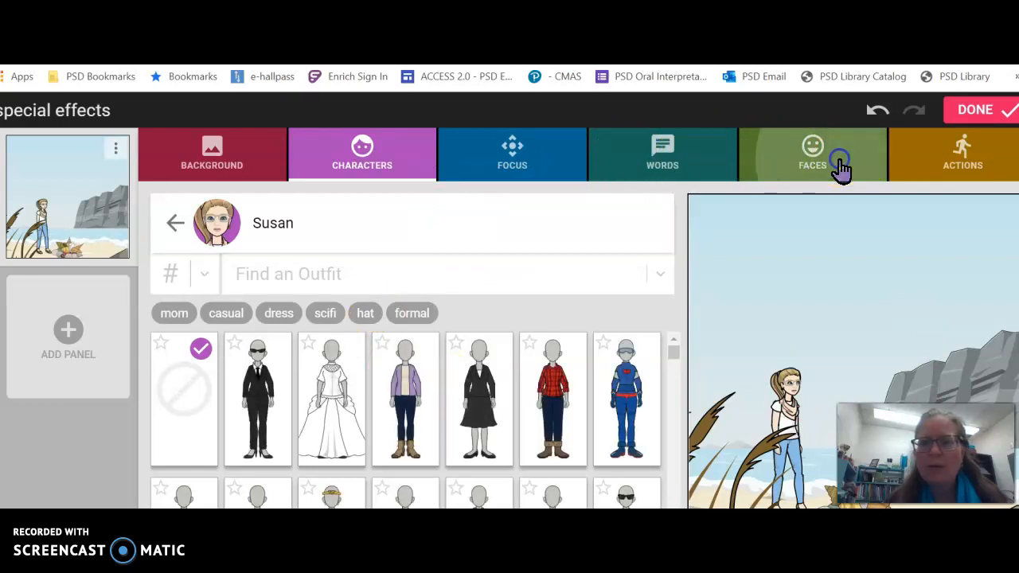
Change Susan's facial expression to a talking face from the Faces grid.
left_click(812, 154)
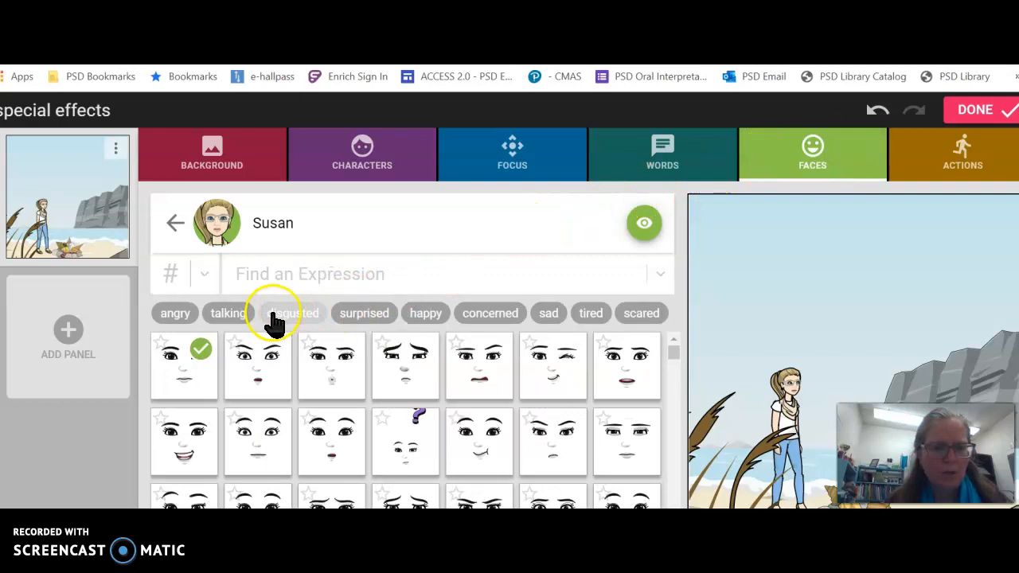
left_click(257, 366)
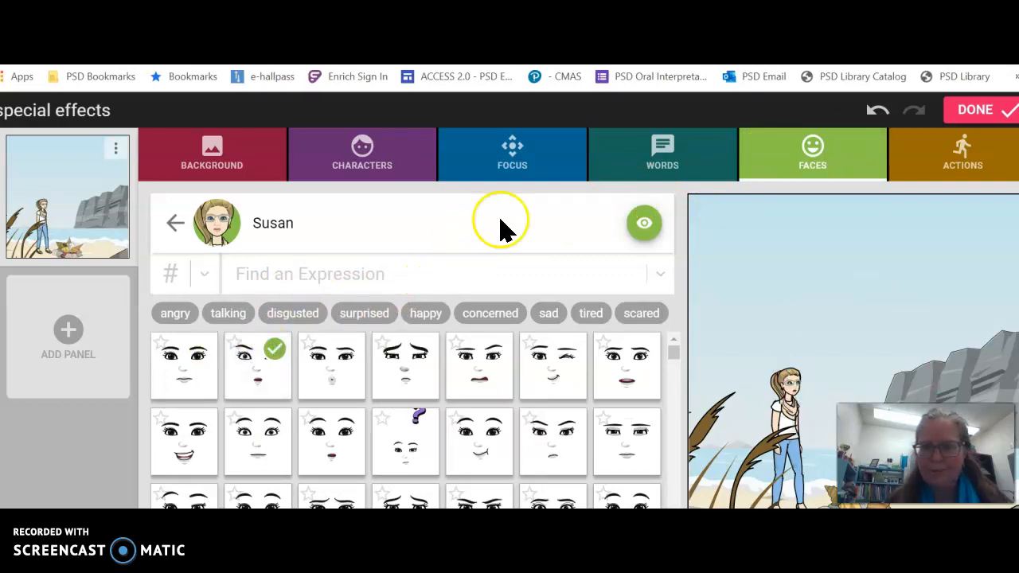
mouse_move(446, 215)
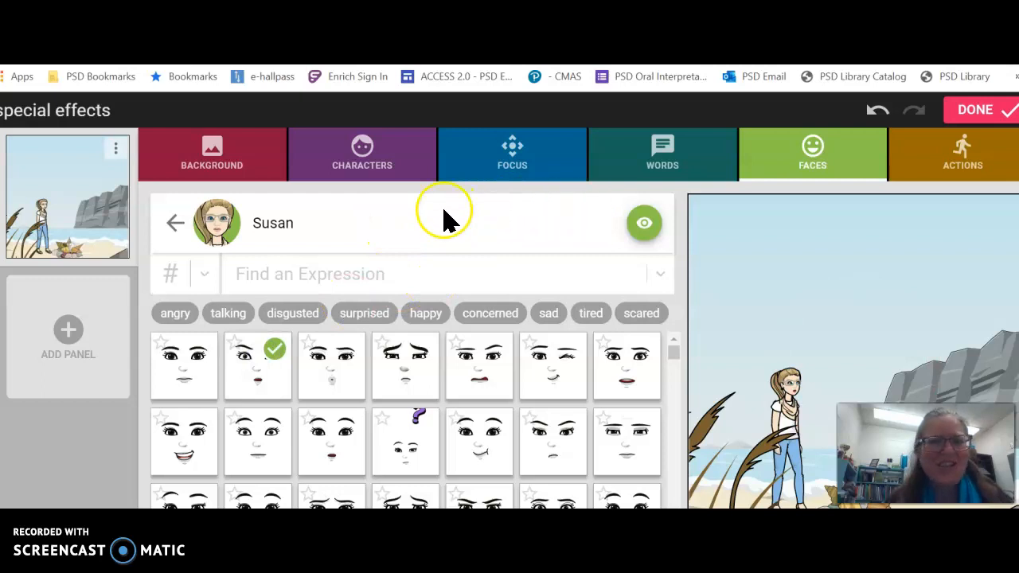
mouse_move(698, 197)
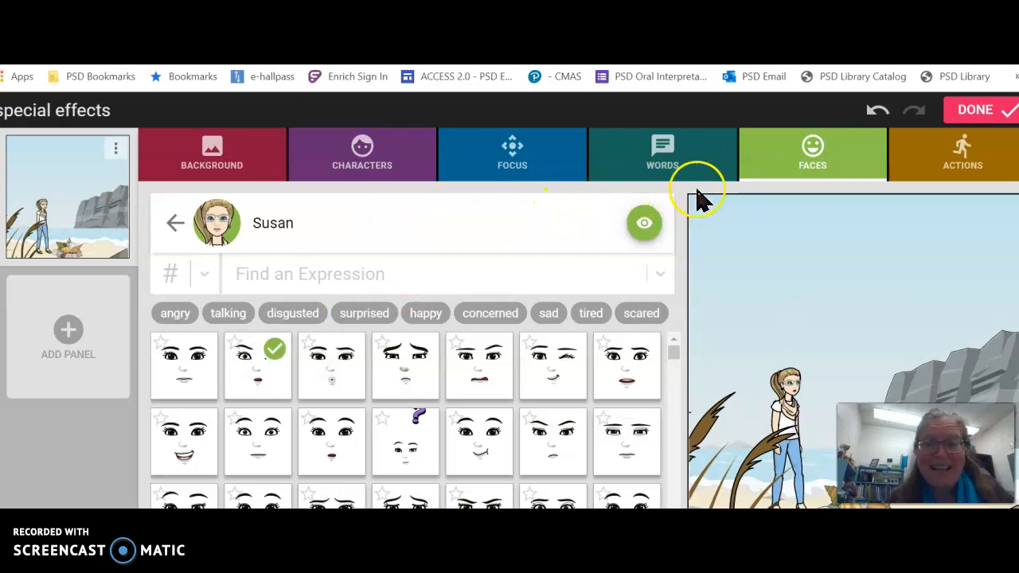
mouse_move(707, 217)
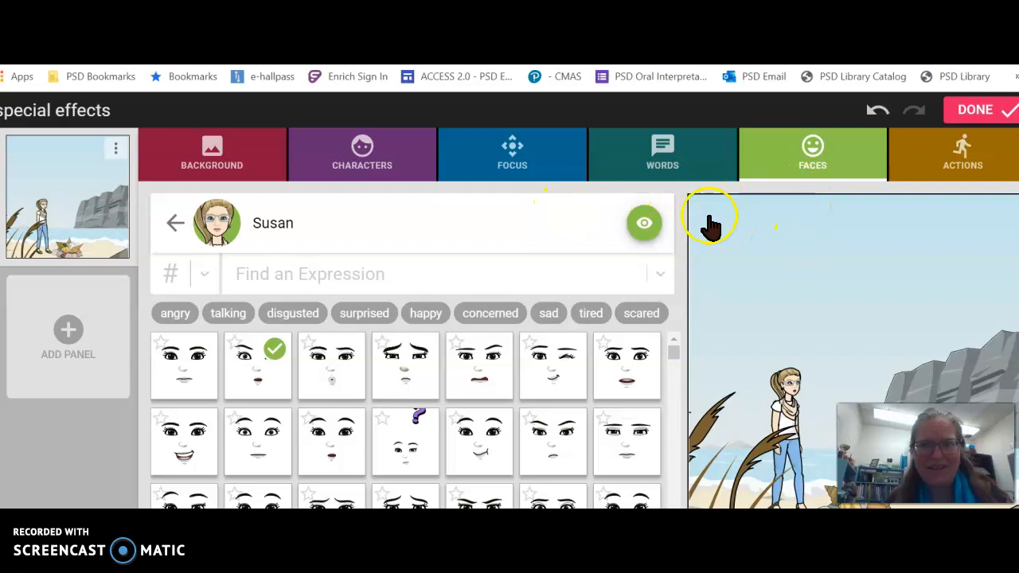
Bring up Susan's Speech text box via Words, leaving it empty.
left_click(662, 154)
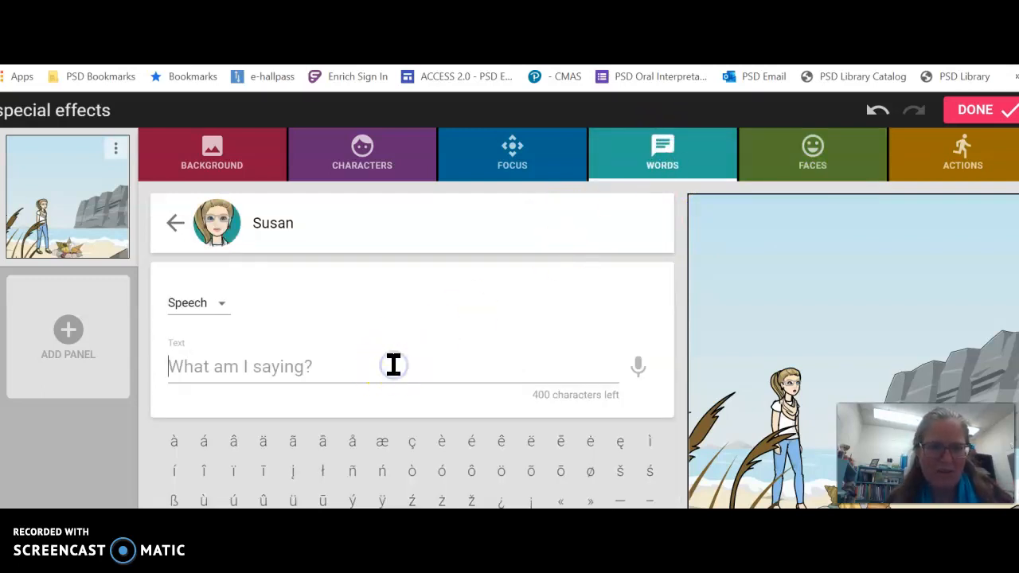
mouse_move(505, 306)
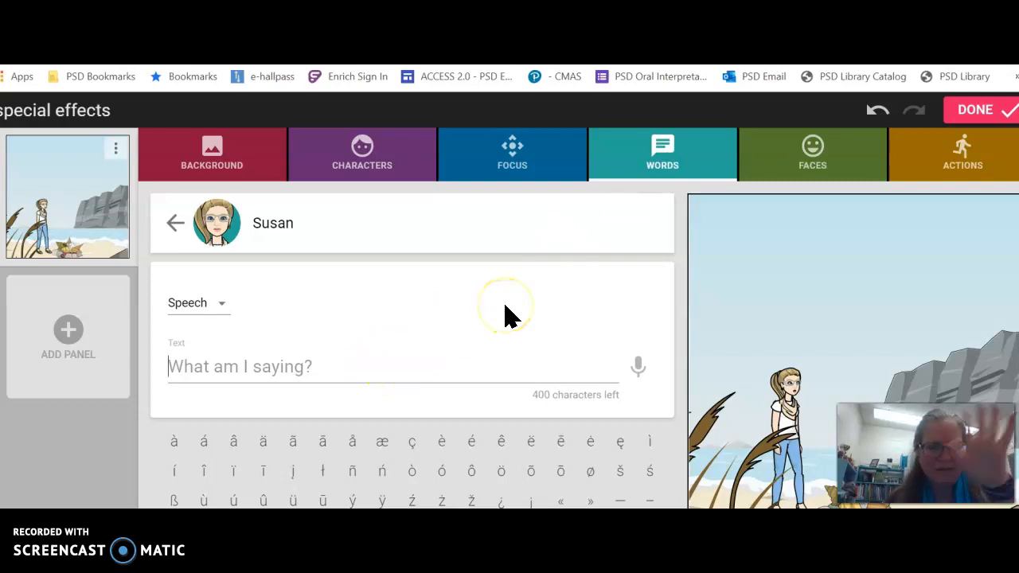
mouse_move(816, 275)
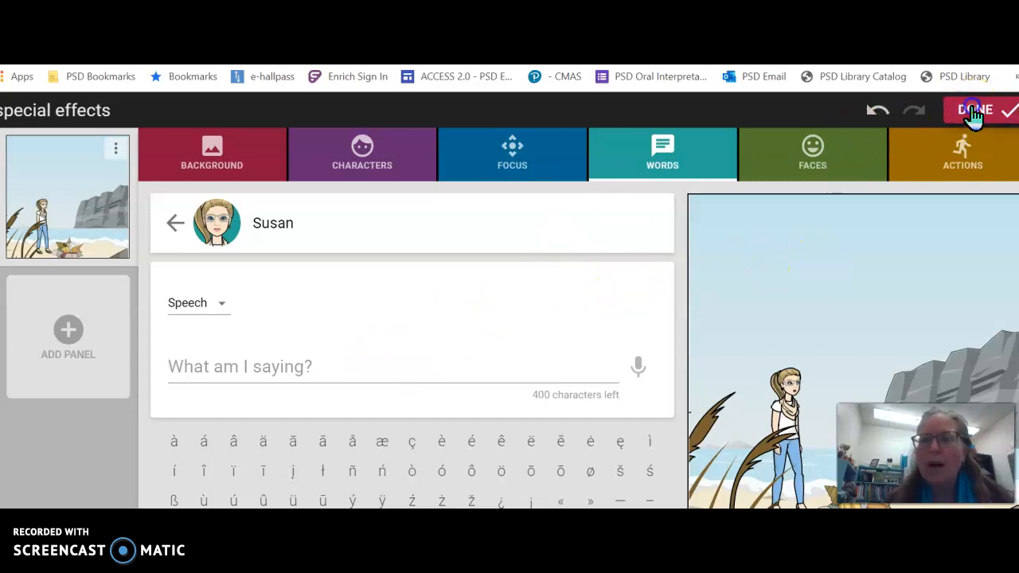
Leave the comic editor with Done and return to My Comics.
left_click(974, 110)
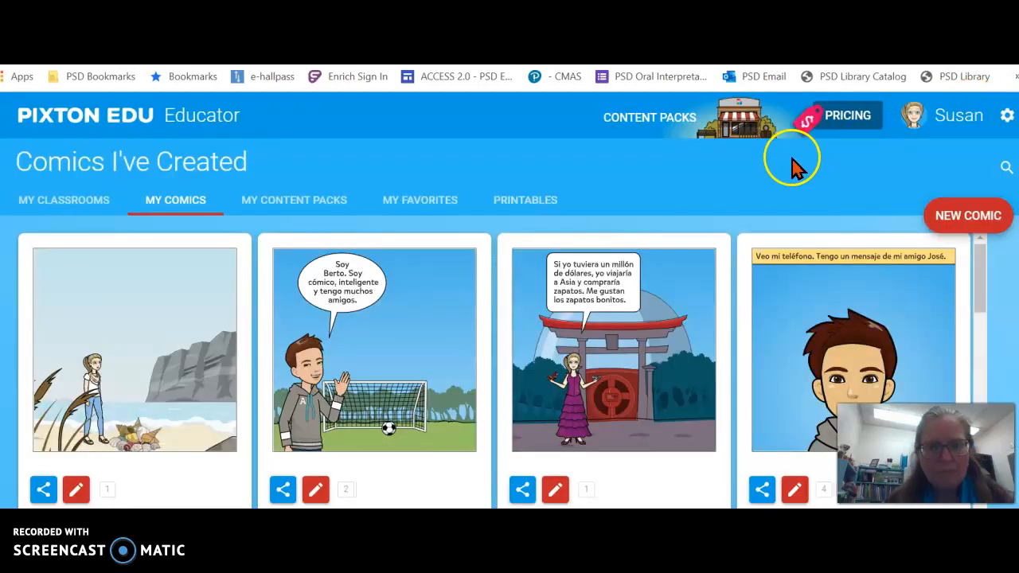
mouse_move(645, 168)
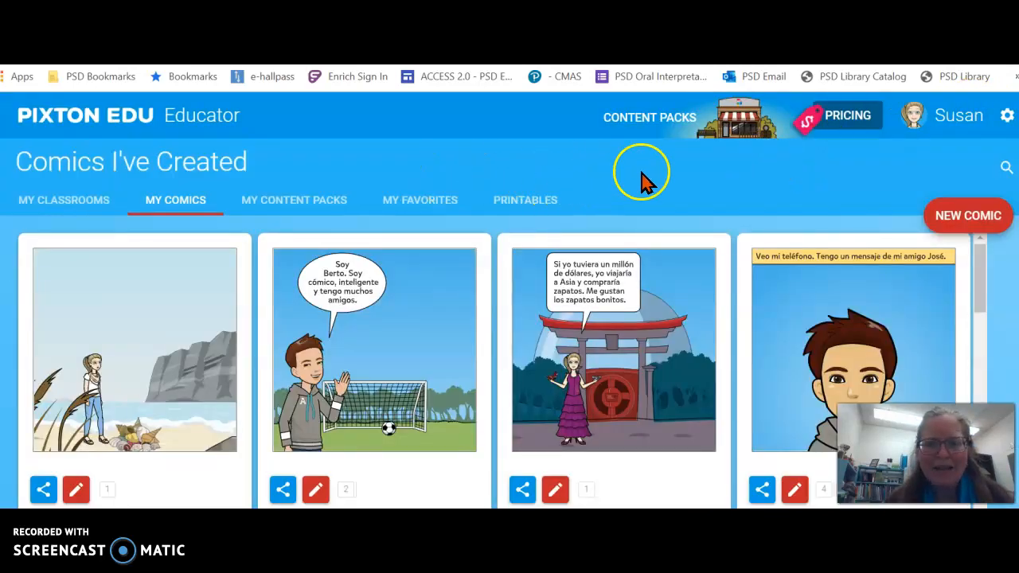
mouse_move(179, 382)
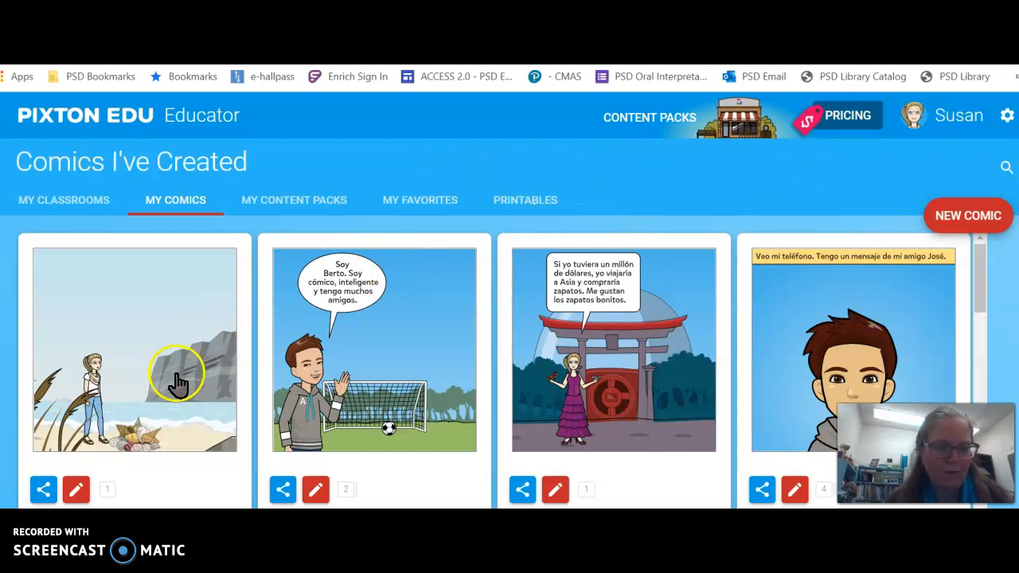
mouse_move(103, 322)
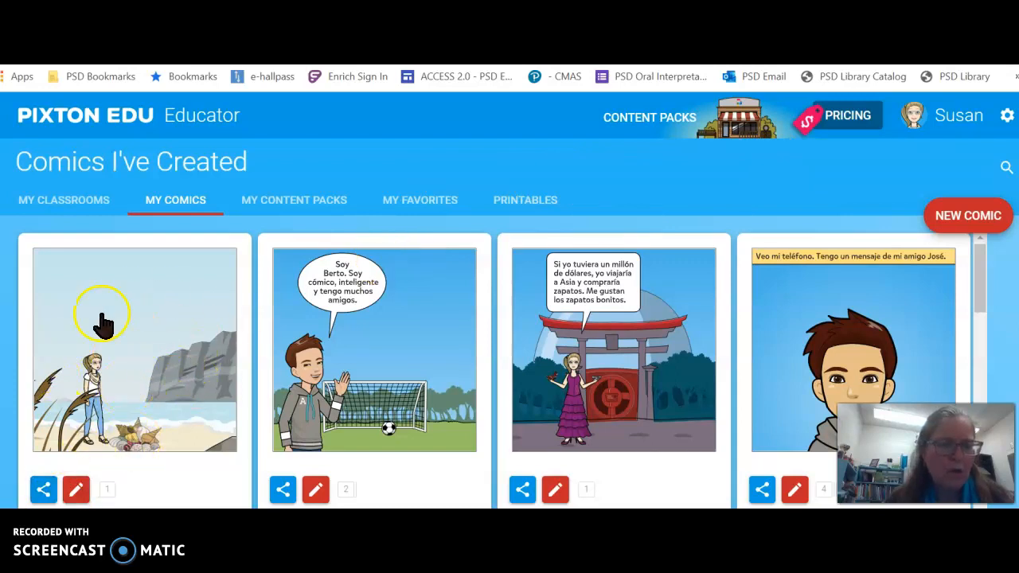
mouse_move(44, 488)
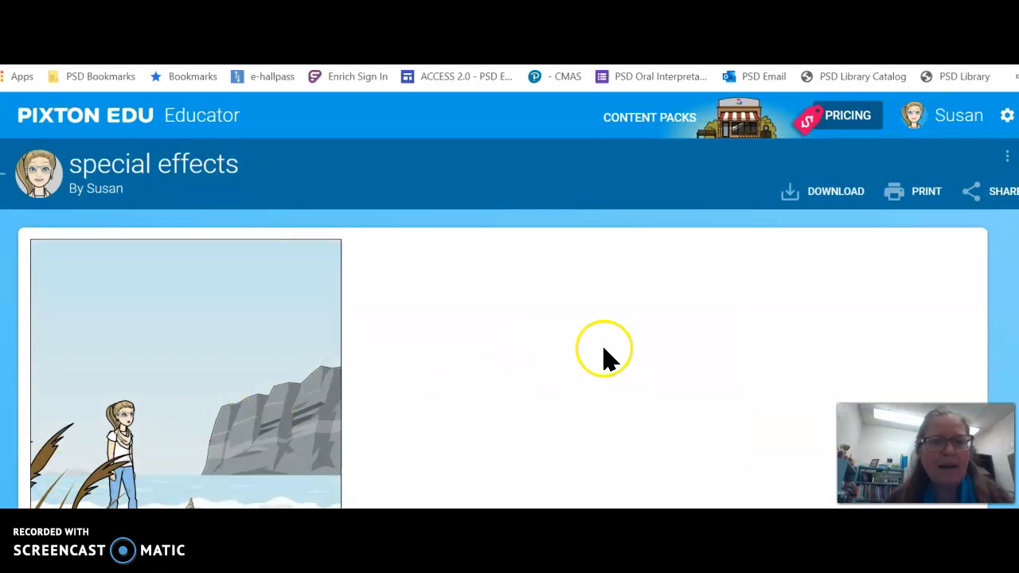
mouse_move(832, 199)
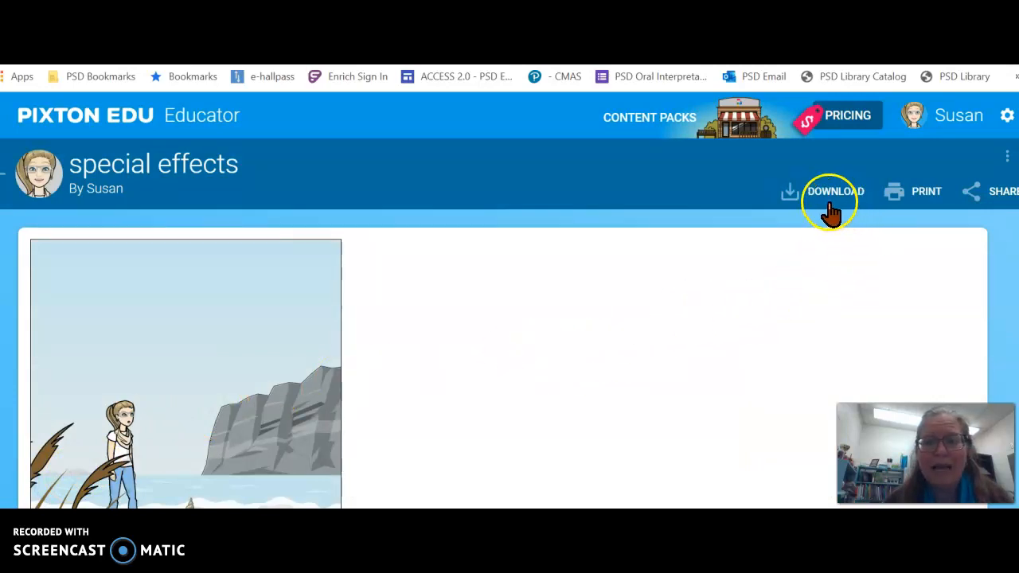
mouse_move(1002, 199)
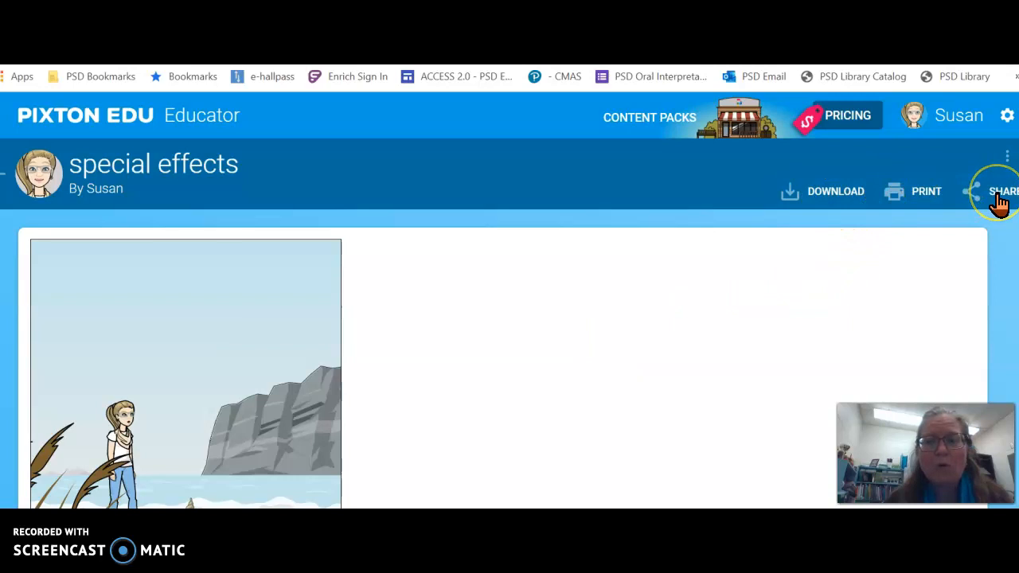
mouse_move(808, 197)
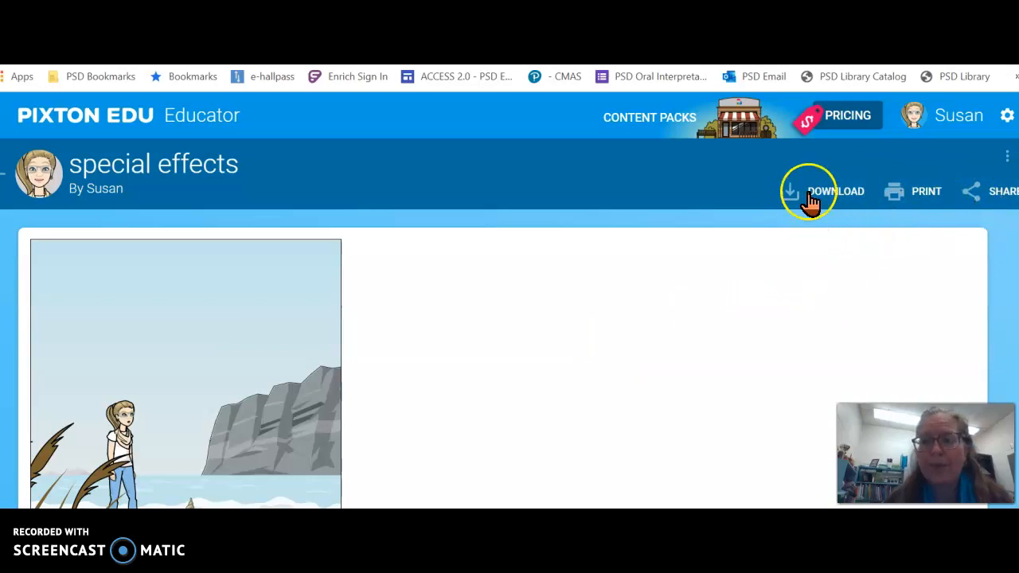
mouse_move(836, 199)
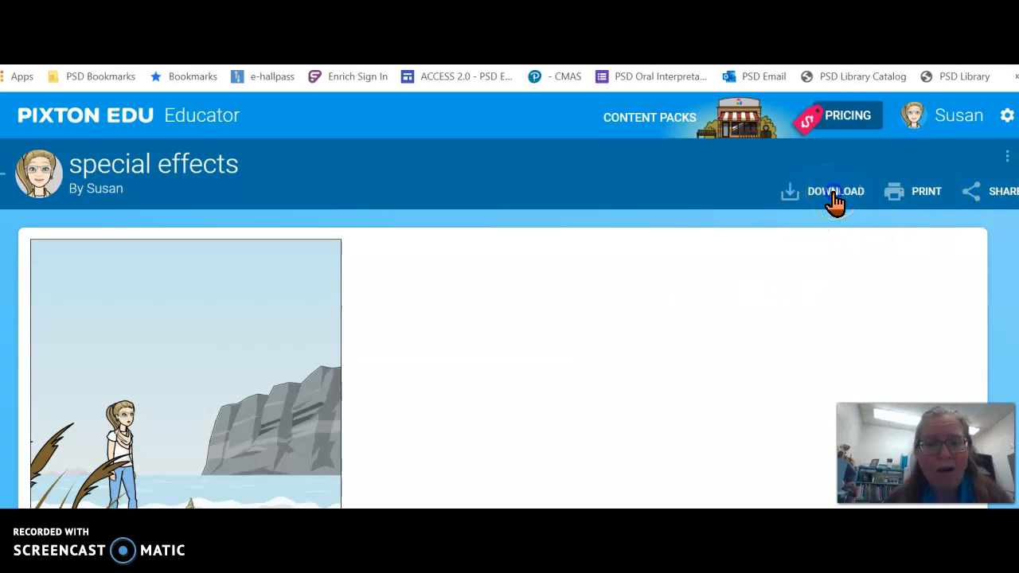
Download the 'special effects' comic at the larger image size.
left_click(835, 191)
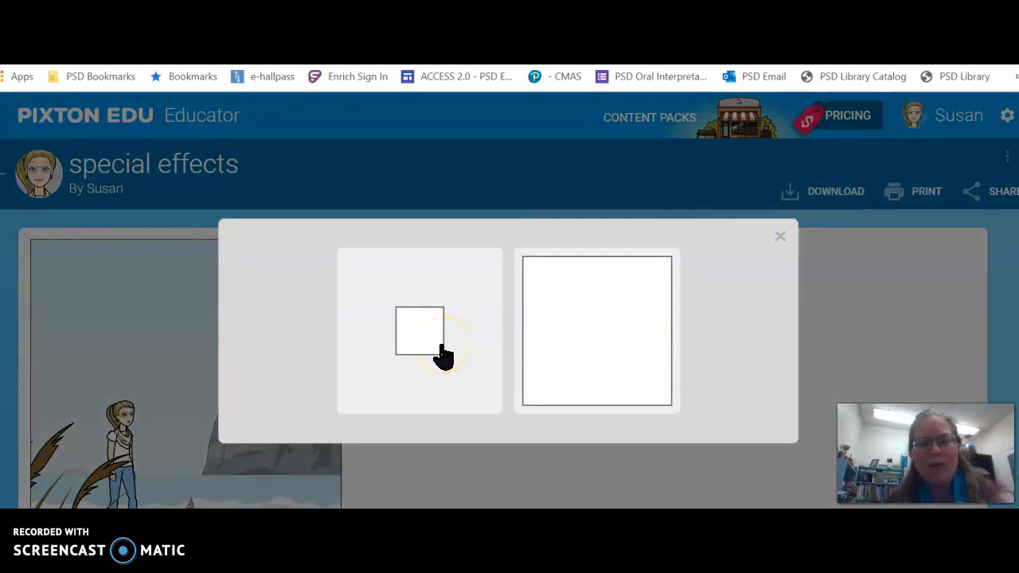
mouse_move(589, 350)
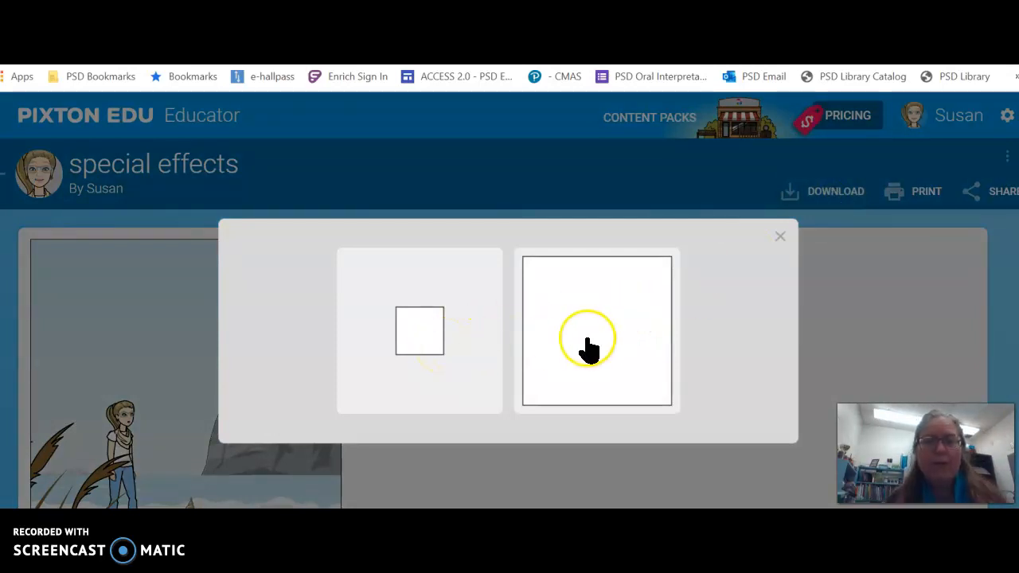
left_click(596, 330)
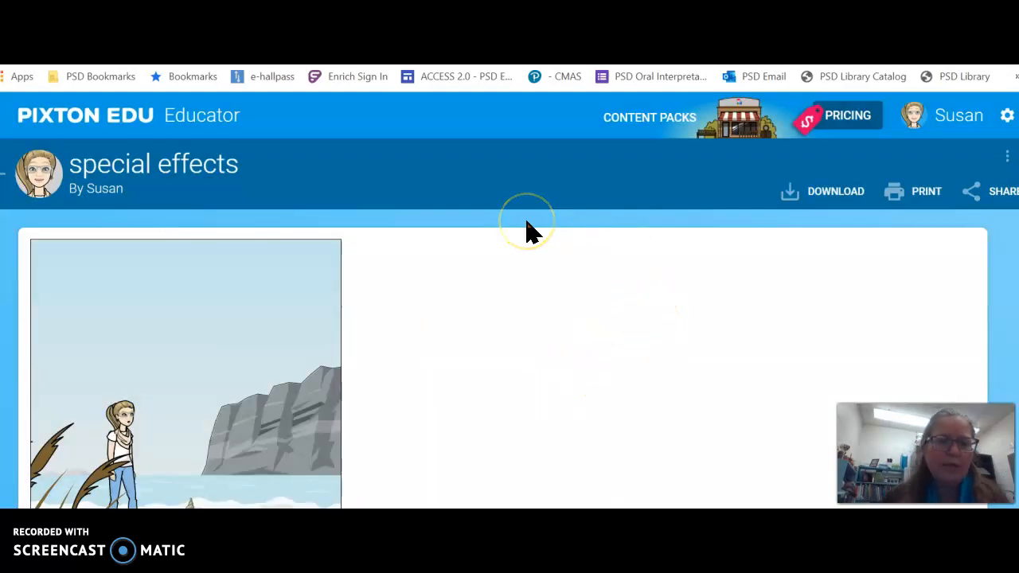
mouse_move(155, 493)
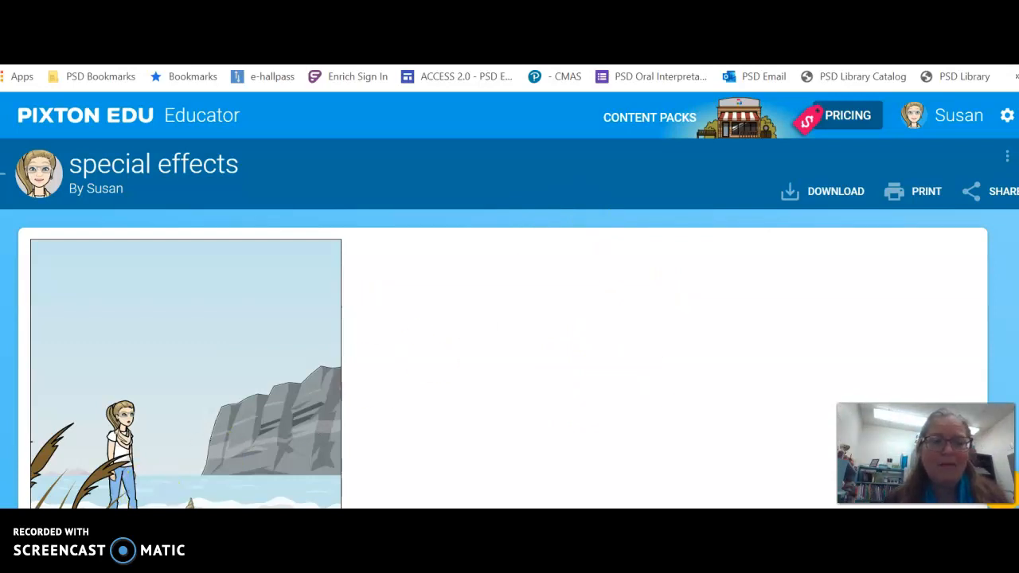
mouse_move(452, 446)
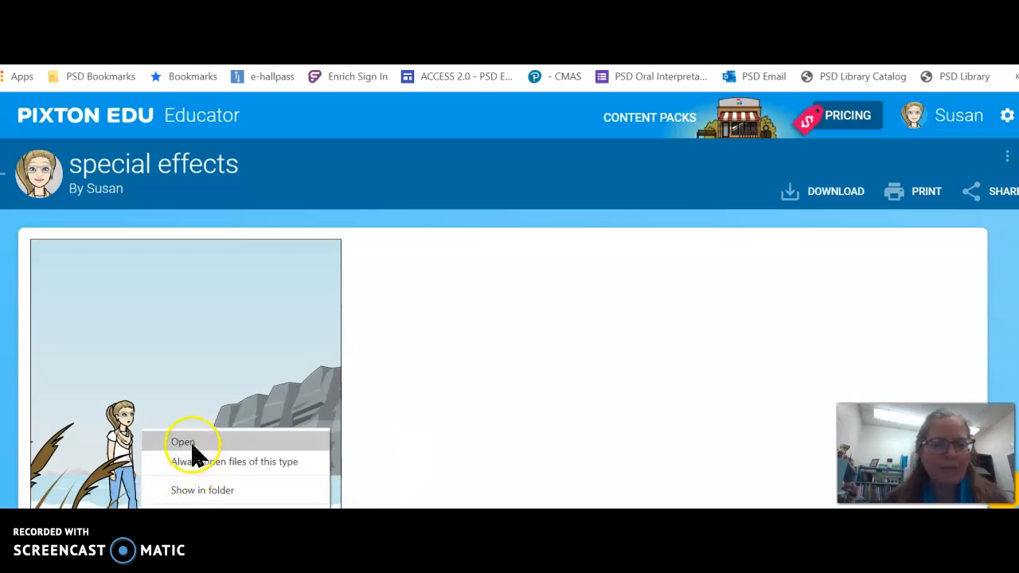
View the downloaded special_effects.png from Chrome's downloads bar in Photos.
left_click(182, 442)
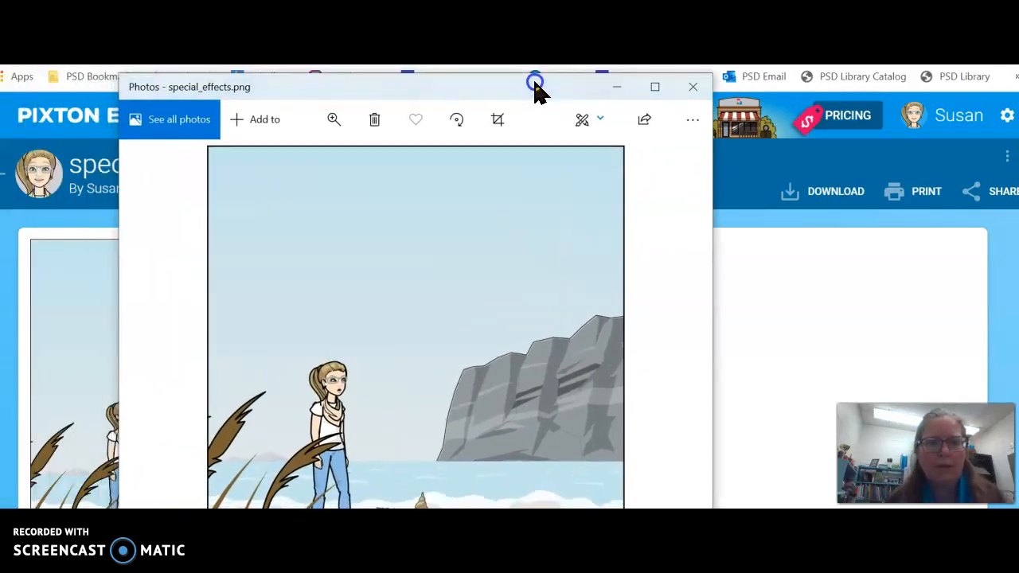
mouse_move(335, 179)
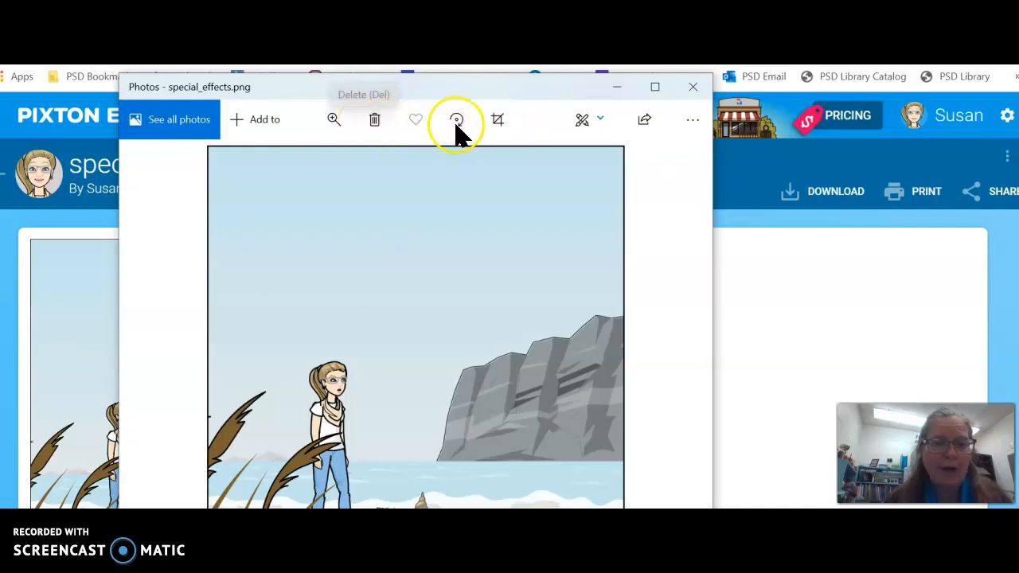
mouse_move(585, 119)
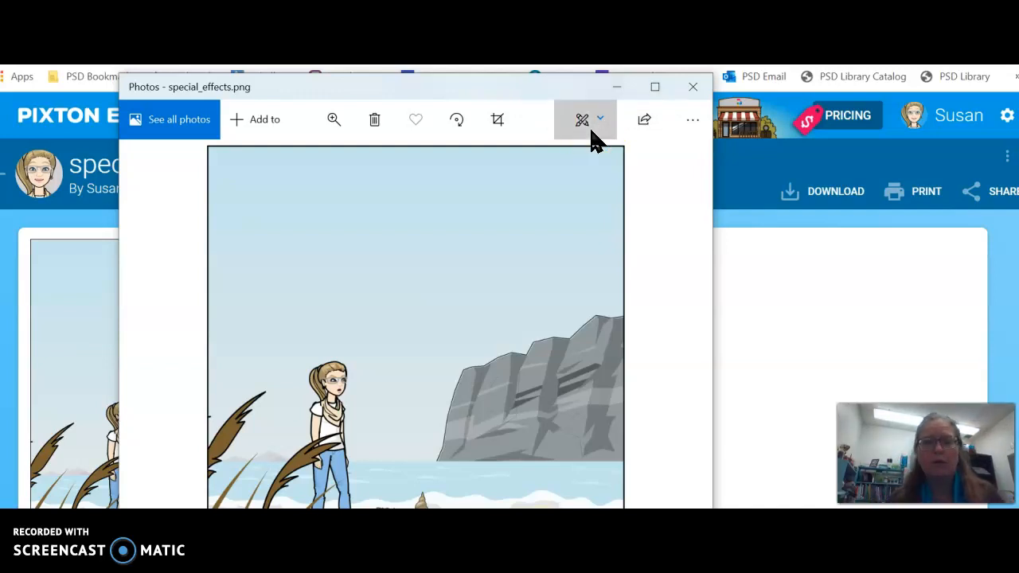
Show the Edit & Create options for special_effects.png in Photos.
left_click(581, 119)
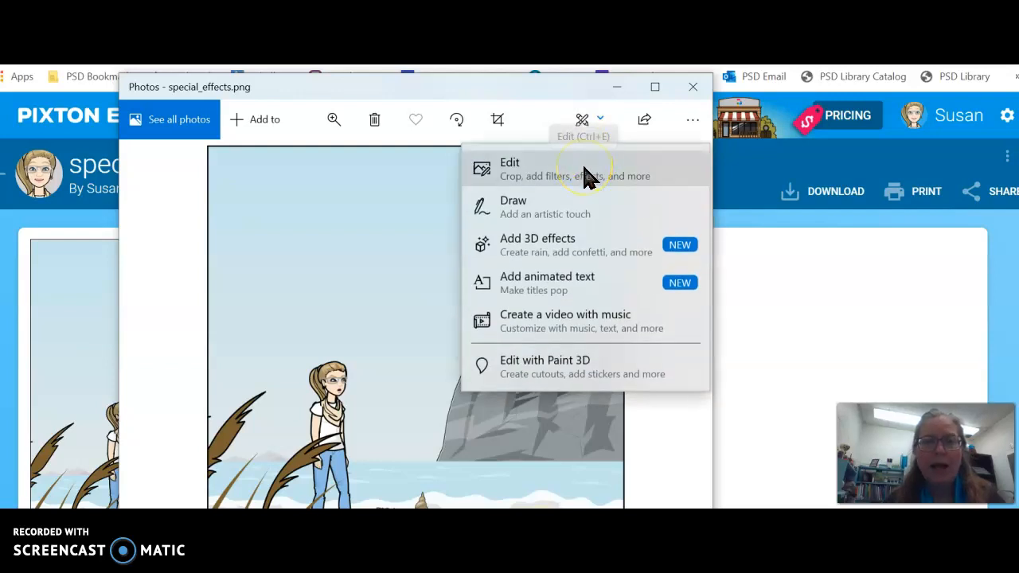
mouse_move(569, 243)
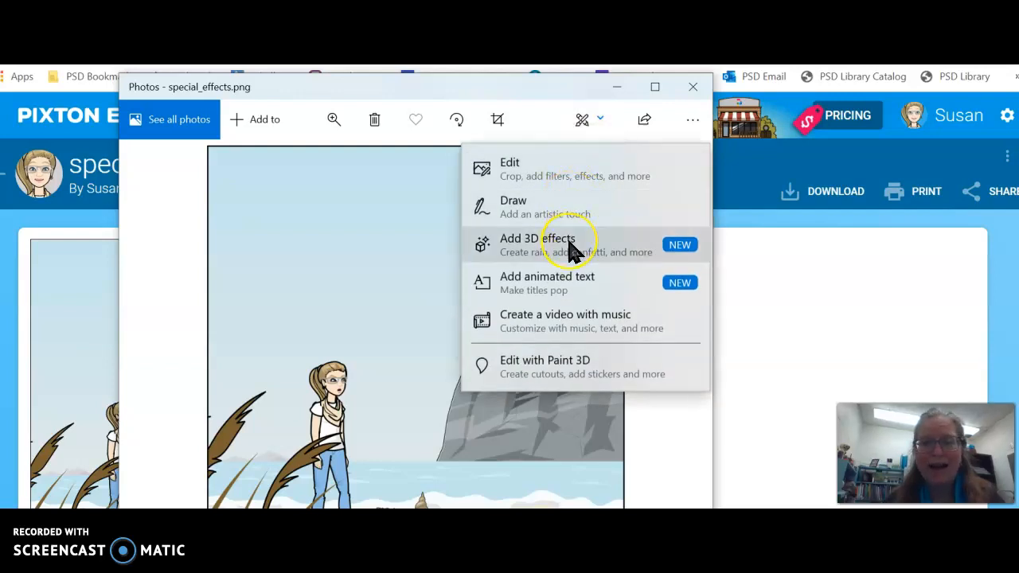
mouse_move(595, 287)
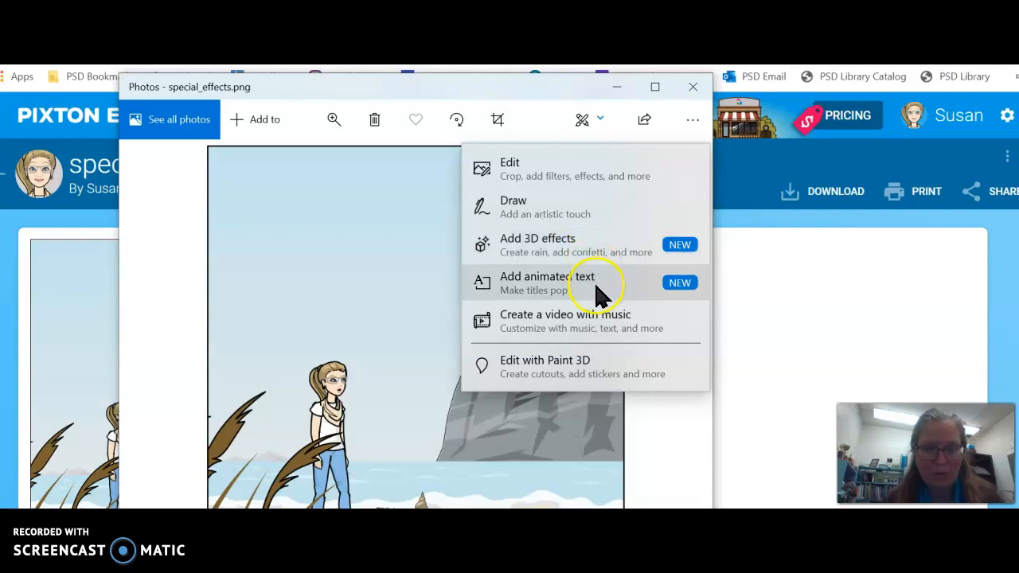
mouse_move(628, 290)
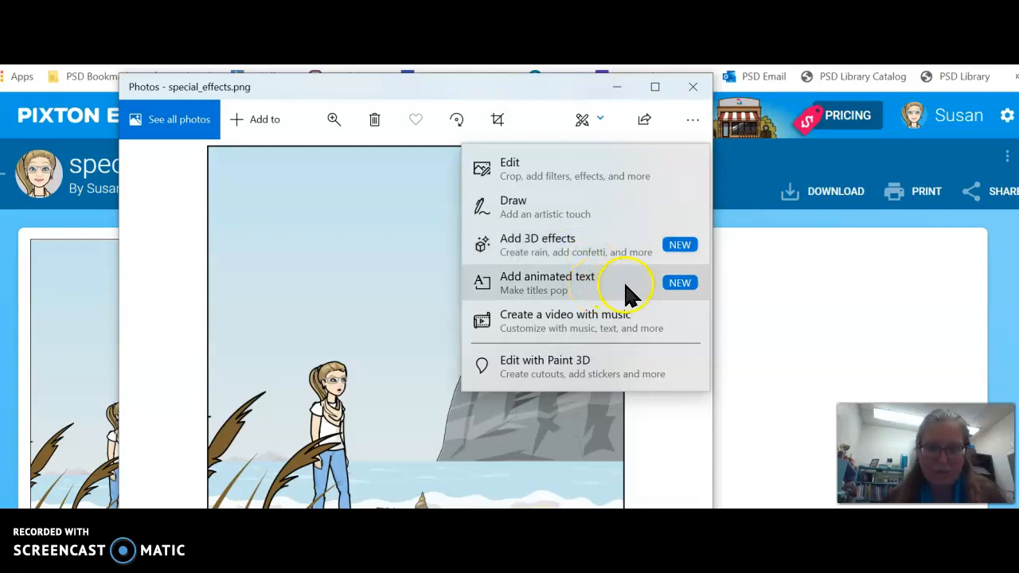
mouse_move(609, 366)
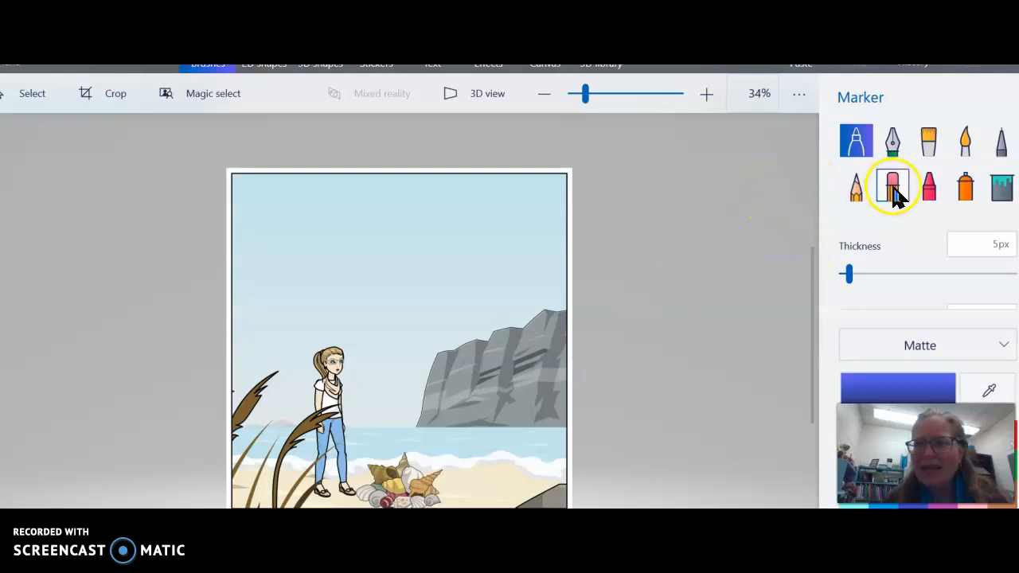
mouse_move(816, 198)
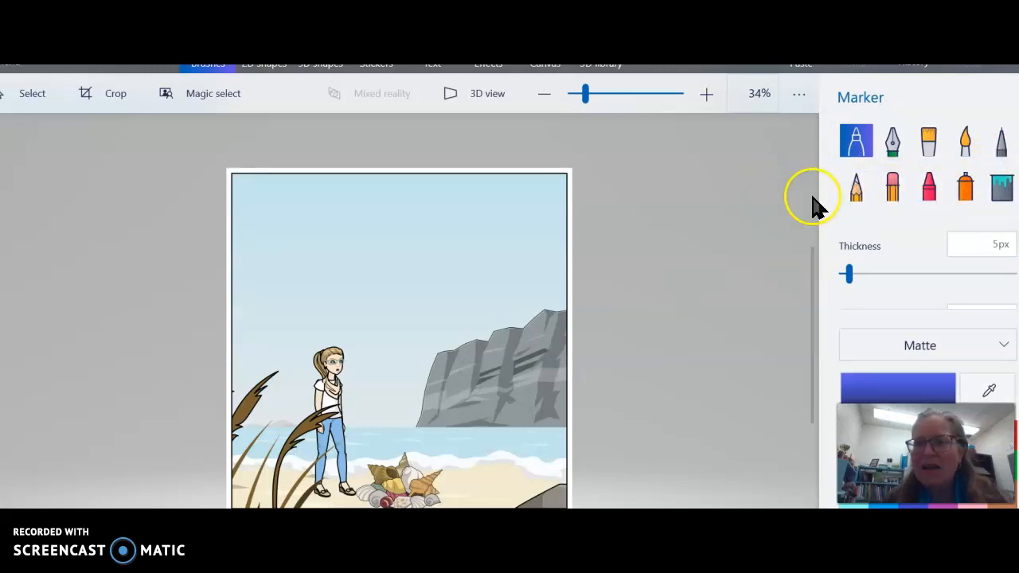
Draw two blue 15px calligraphy-pen cloud outlines in the upper sky.
left_click(892, 141)
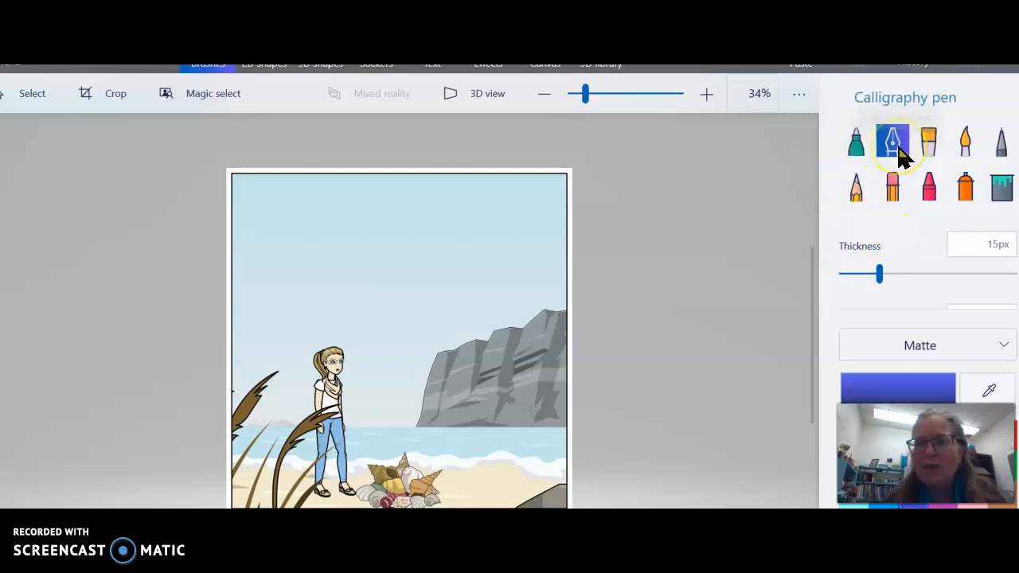
mouse_move(288, 215)
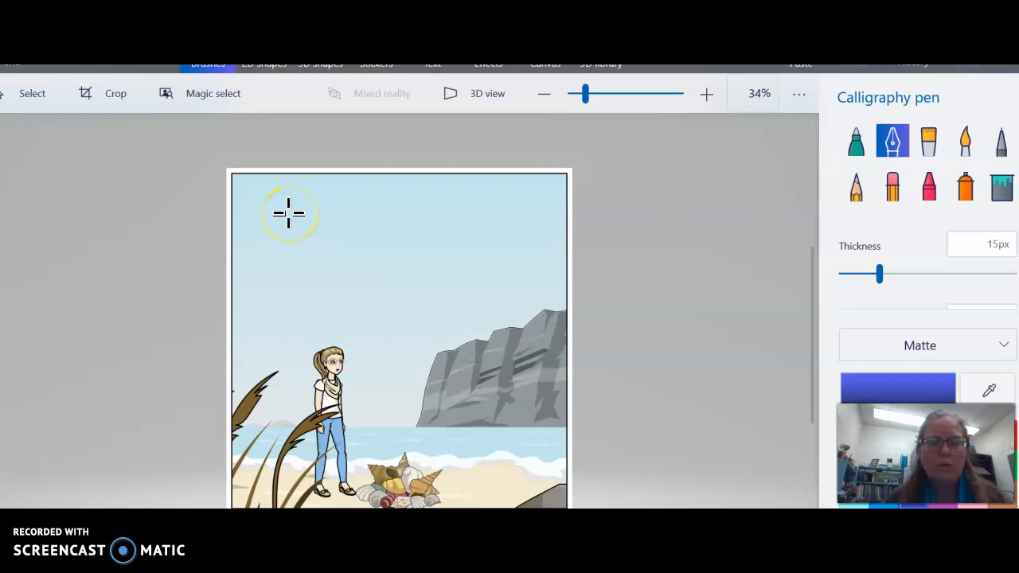
left_click_drag(286, 213, 301, 235)
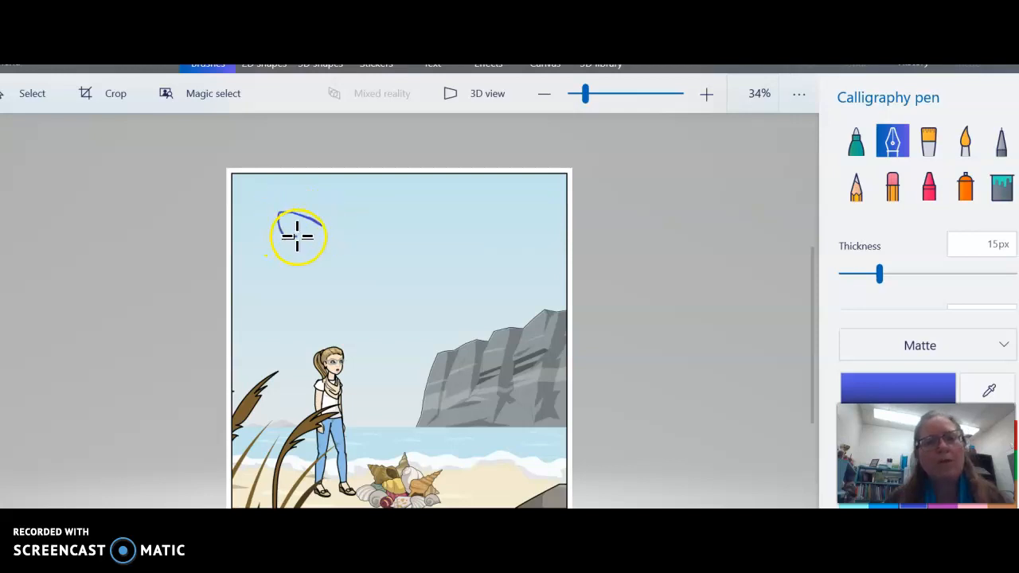
left_click_drag(299, 235, 390, 227)
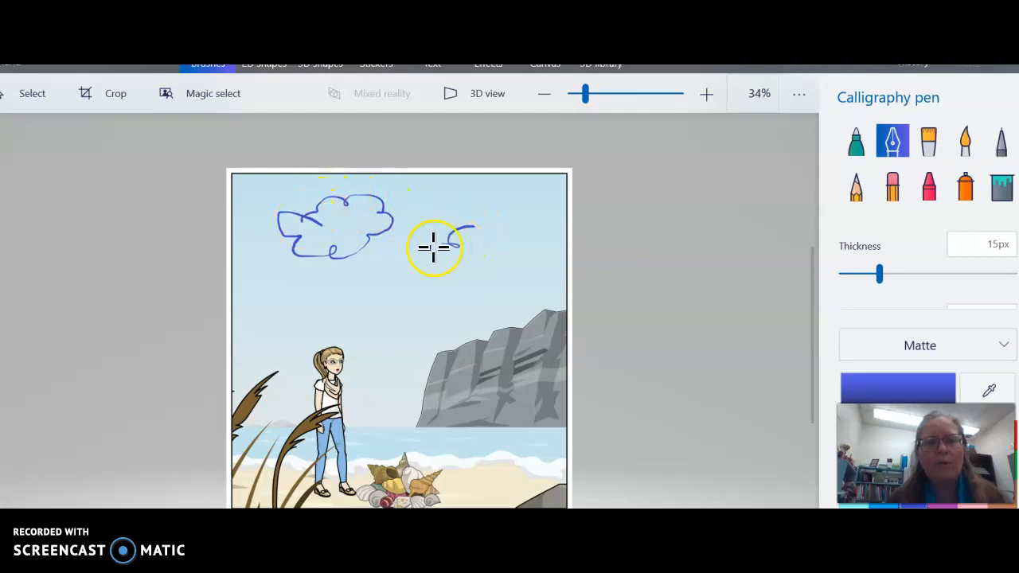
left_click_drag(434, 246, 526, 254)
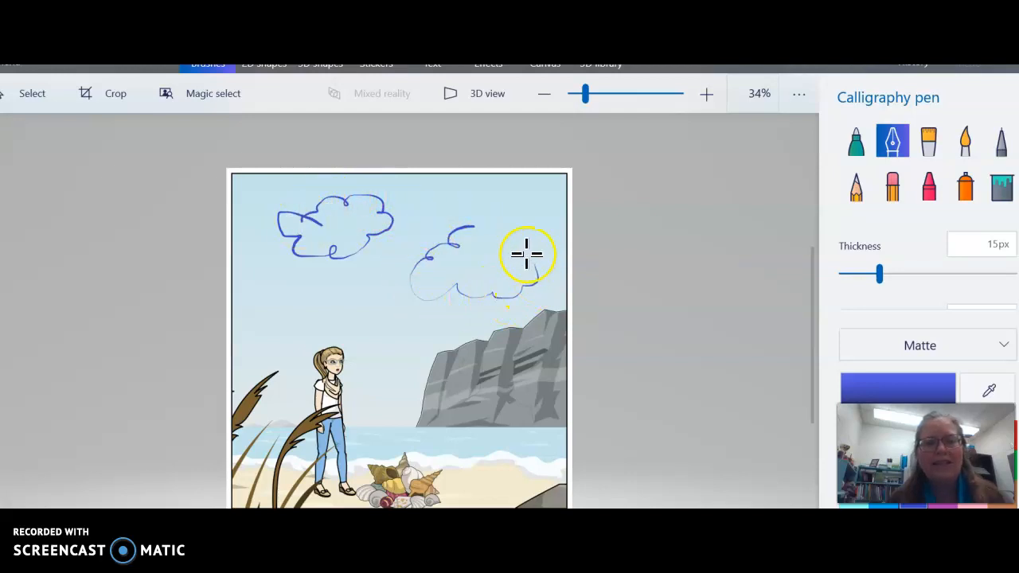
left_click_drag(526, 254, 470, 231)
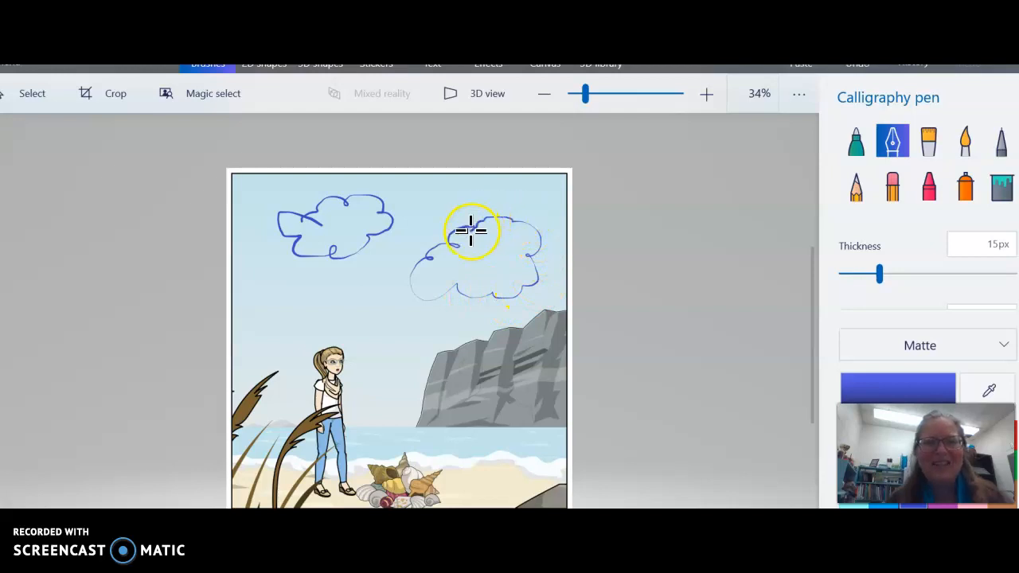
mouse_move(807, 227)
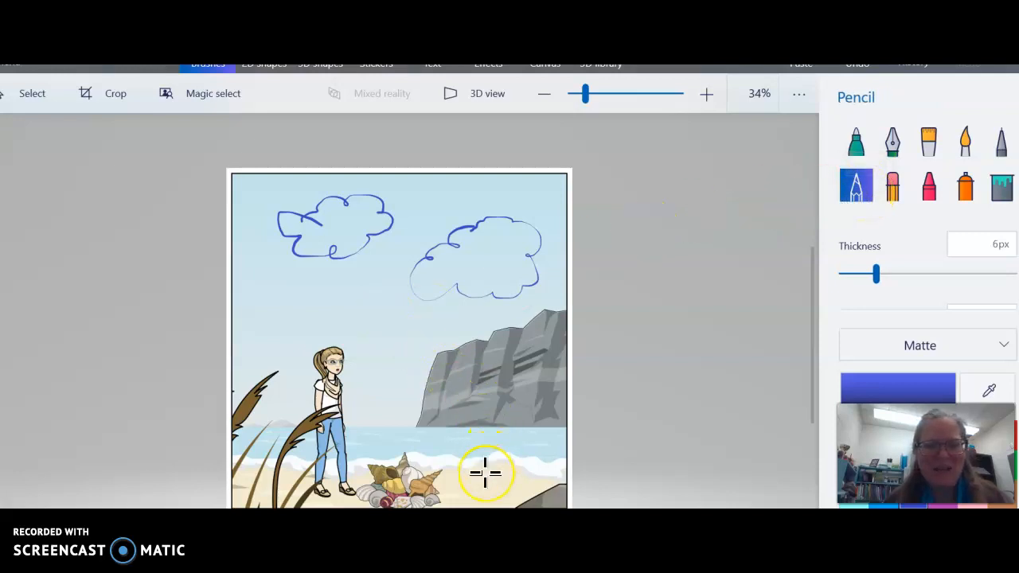
mouse_move(487, 475)
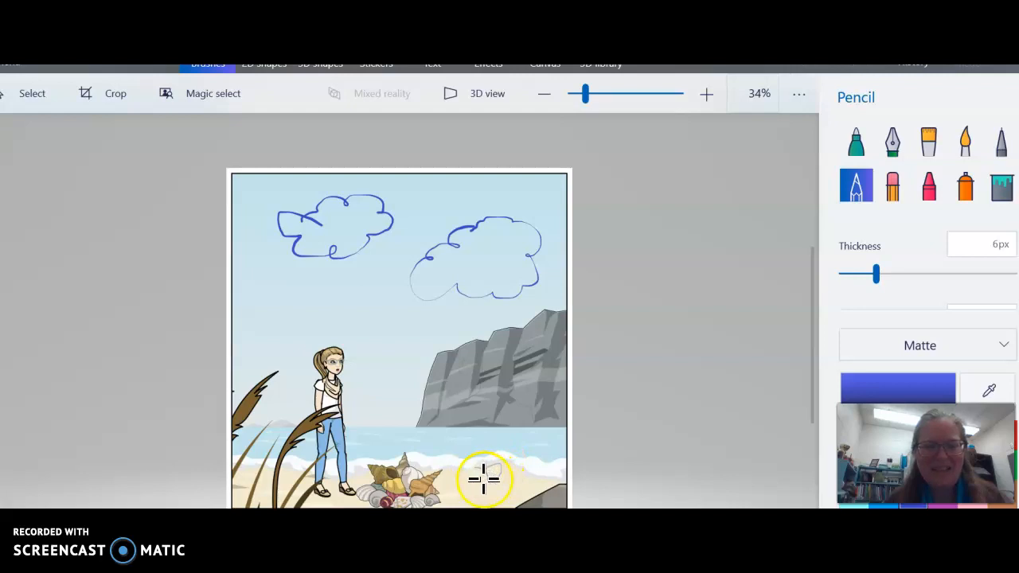
mouse_move(518, 463)
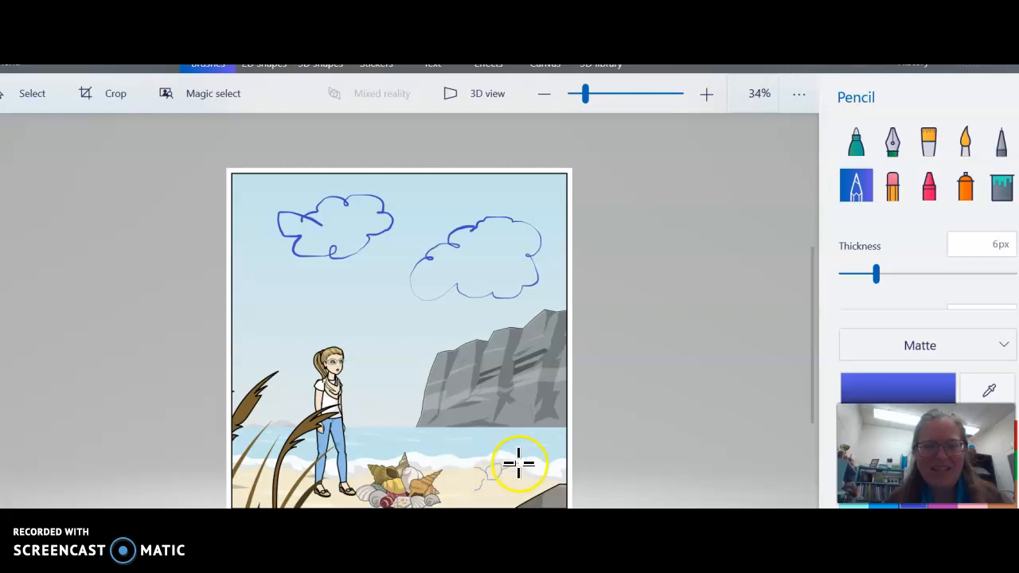
mouse_move(603, 437)
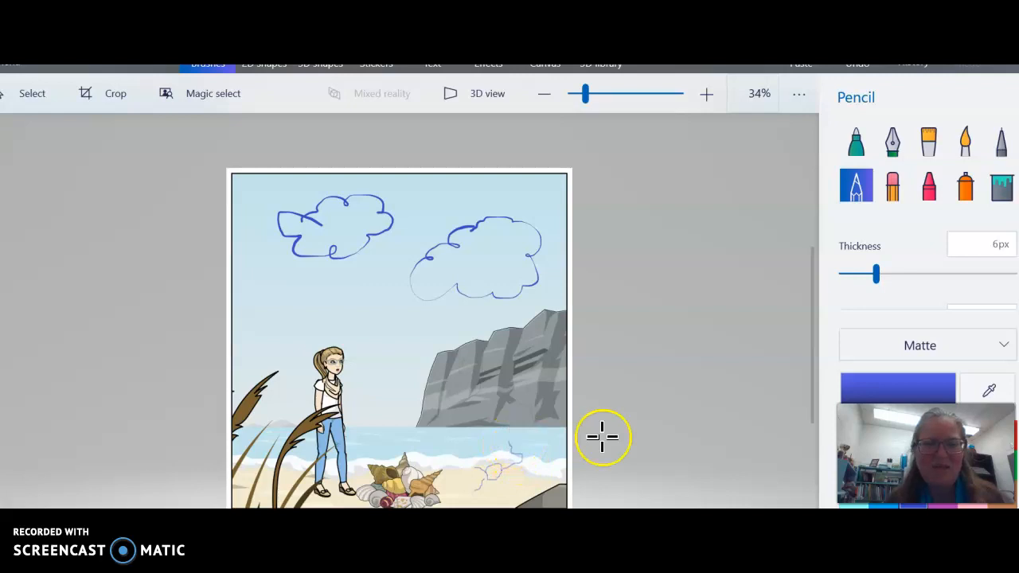
mouse_move(714, 271)
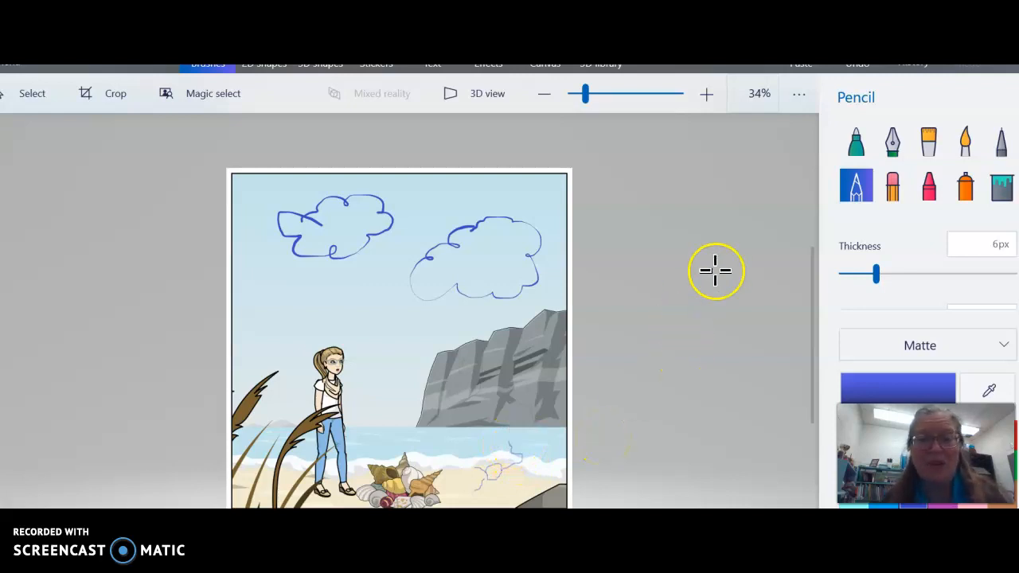
mouse_move(569, 133)
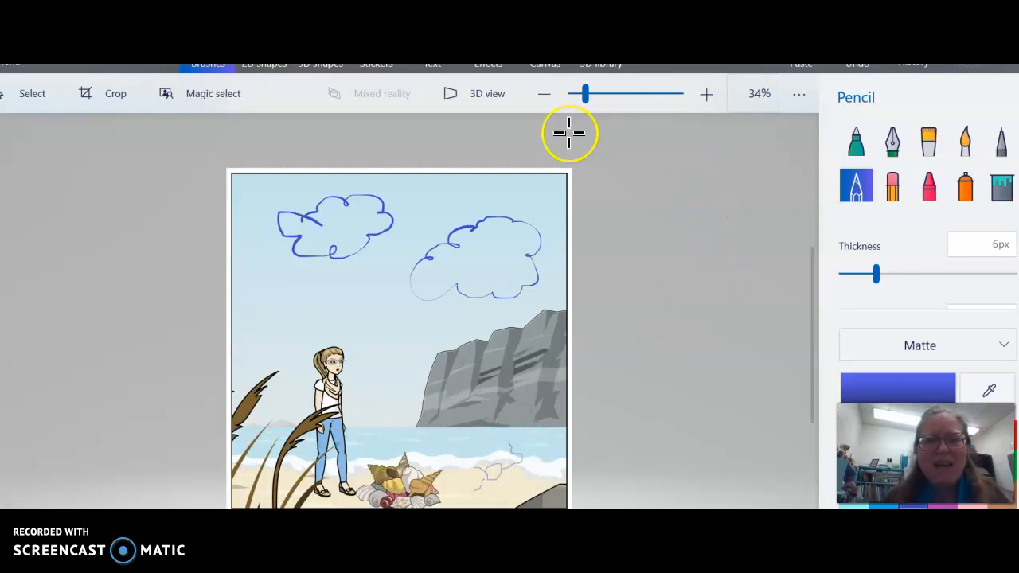
mouse_move(99, 170)
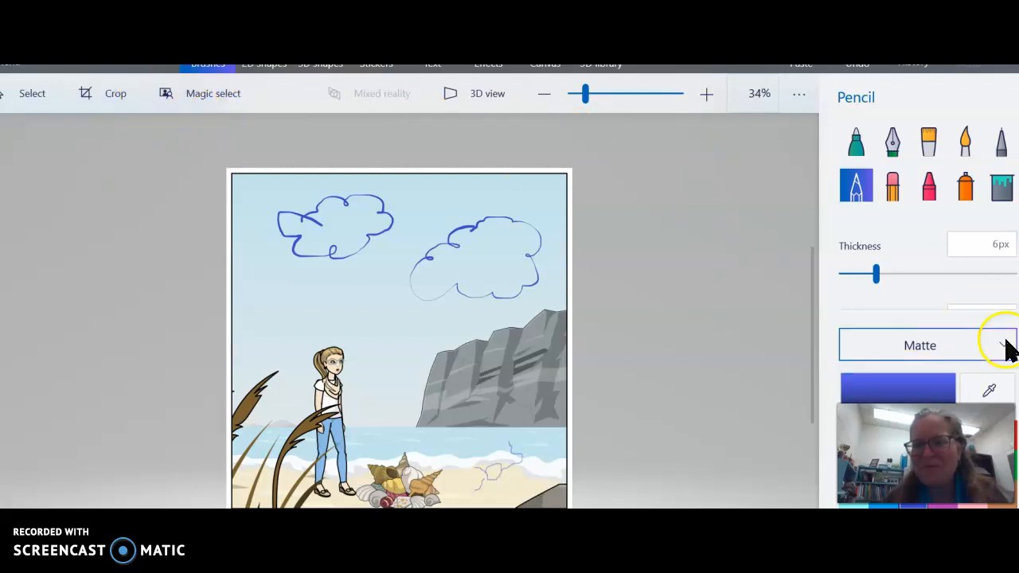
mouse_move(680, 133)
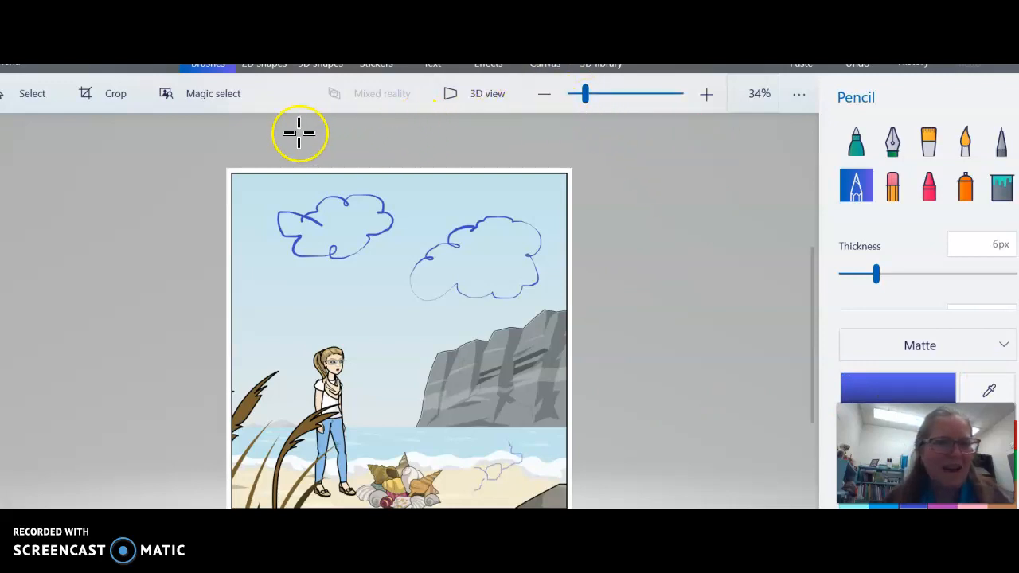
mouse_move(694, 184)
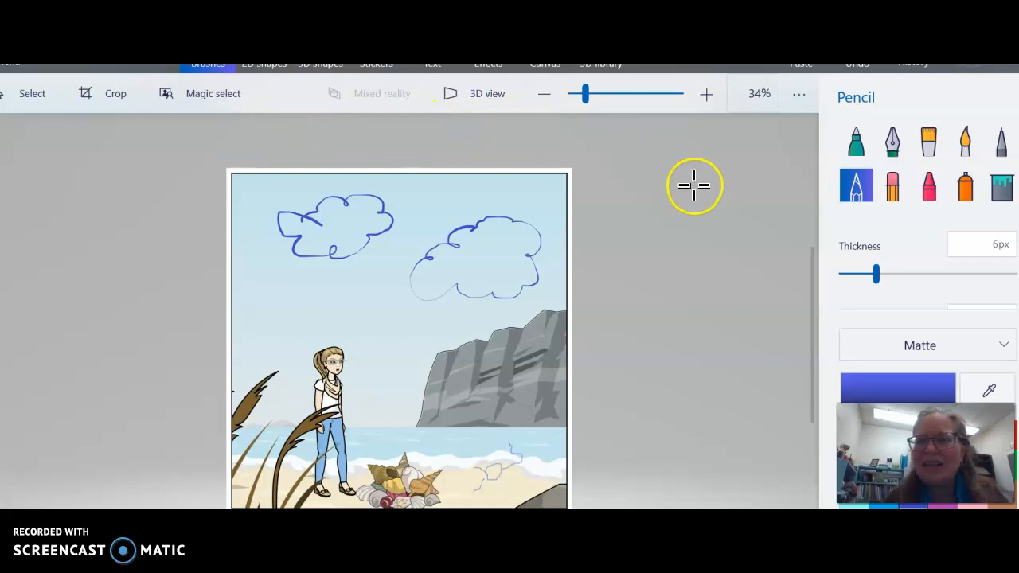
mouse_move(219, 144)
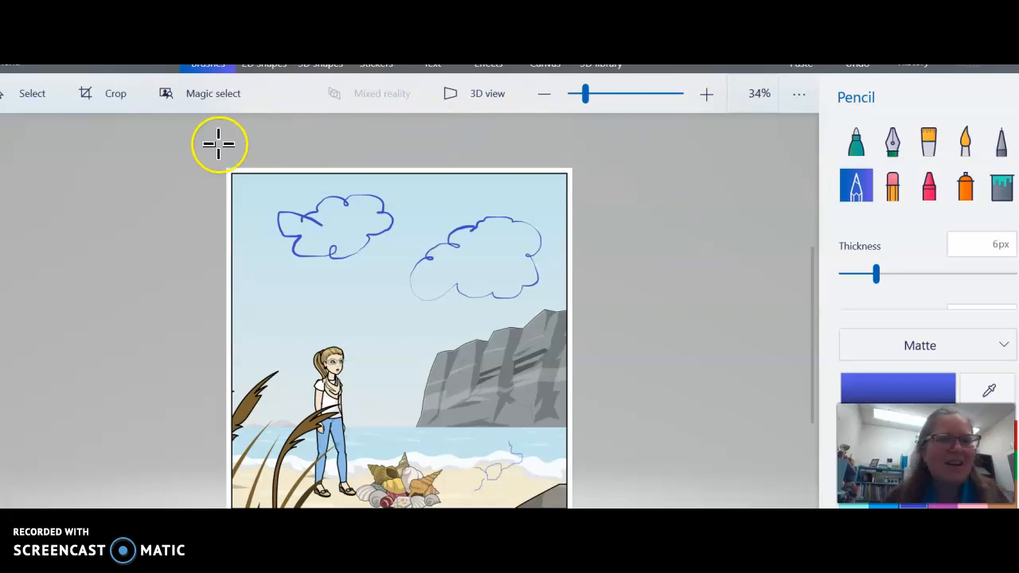
mouse_move(677, 280)
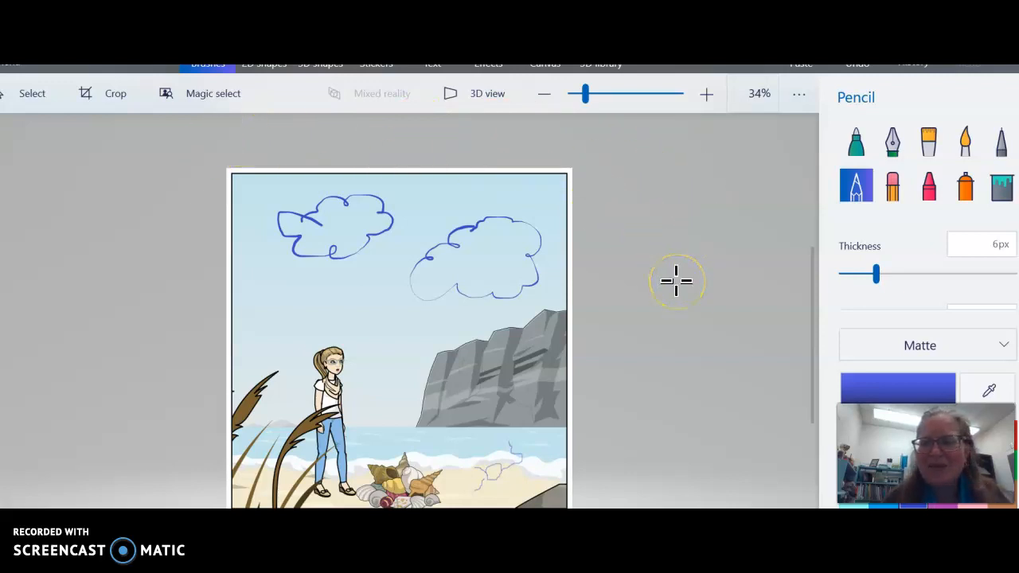
mouse_move(677, 280)
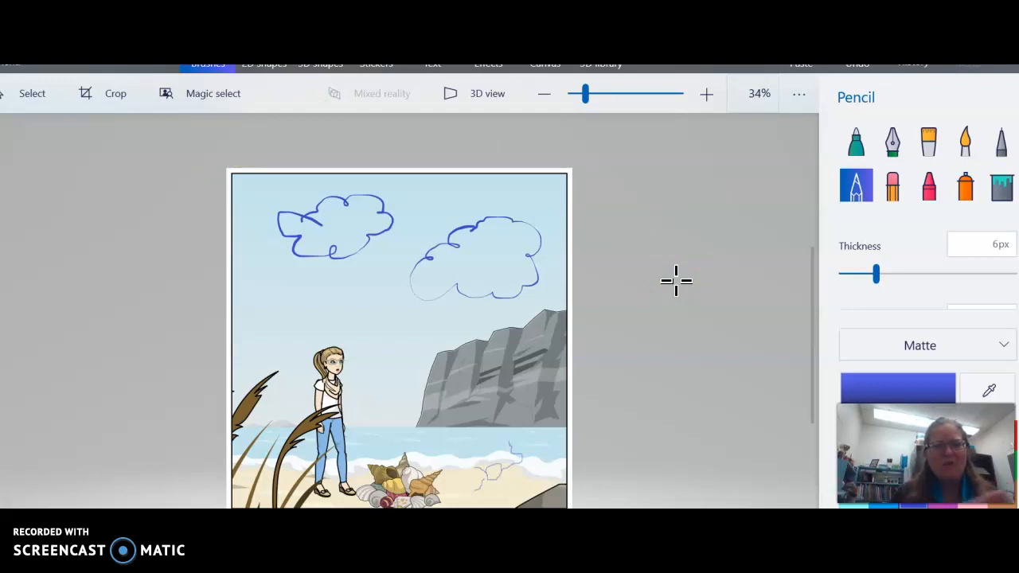
mouse_move(724, 308)
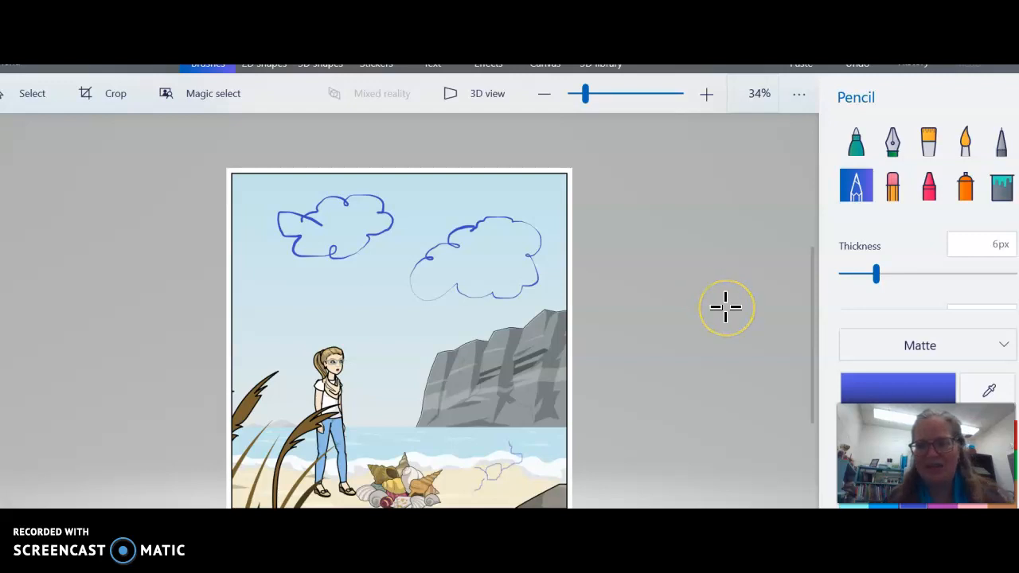
mouse_move(440, 268)
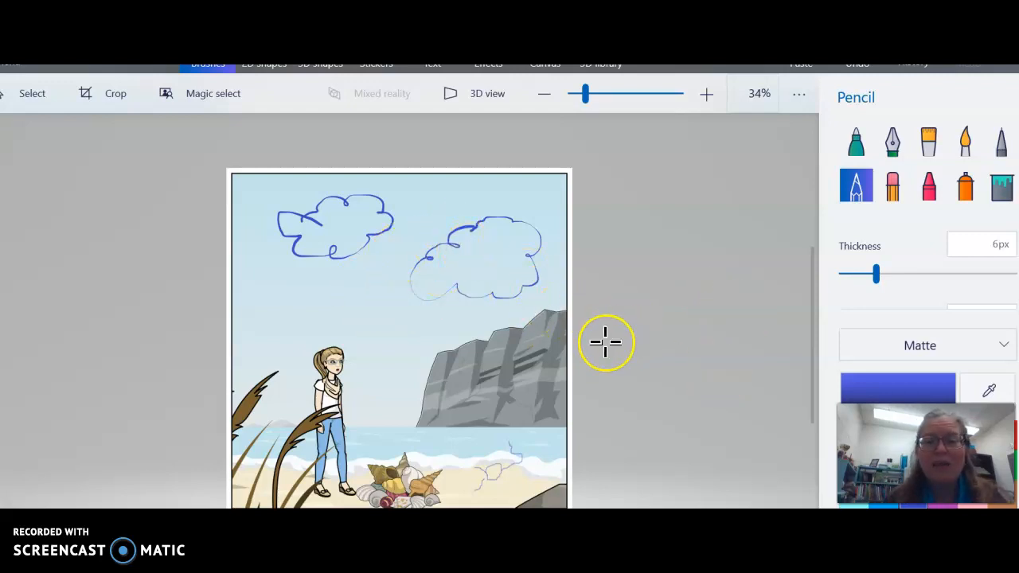
mouse_move(699, 207)
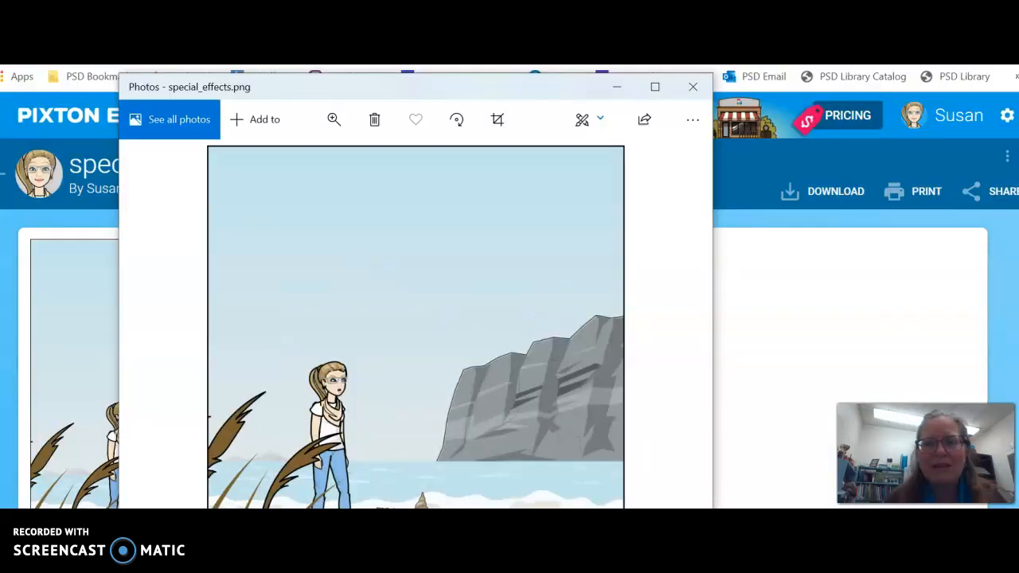
Search Google for "shark png" and pick the "shark png transparent" suggestion.
left_click(692, 86)
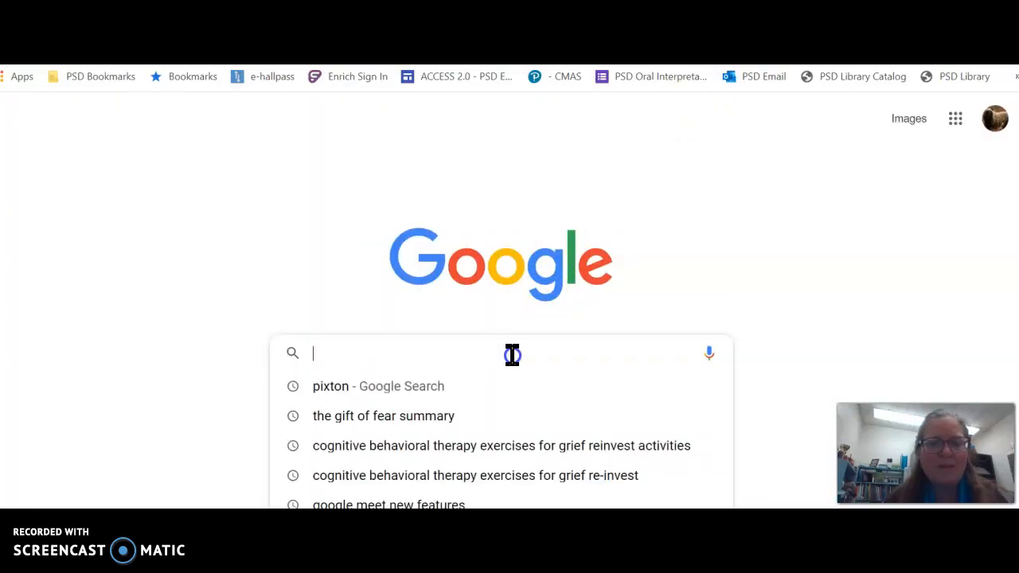
type("shar")
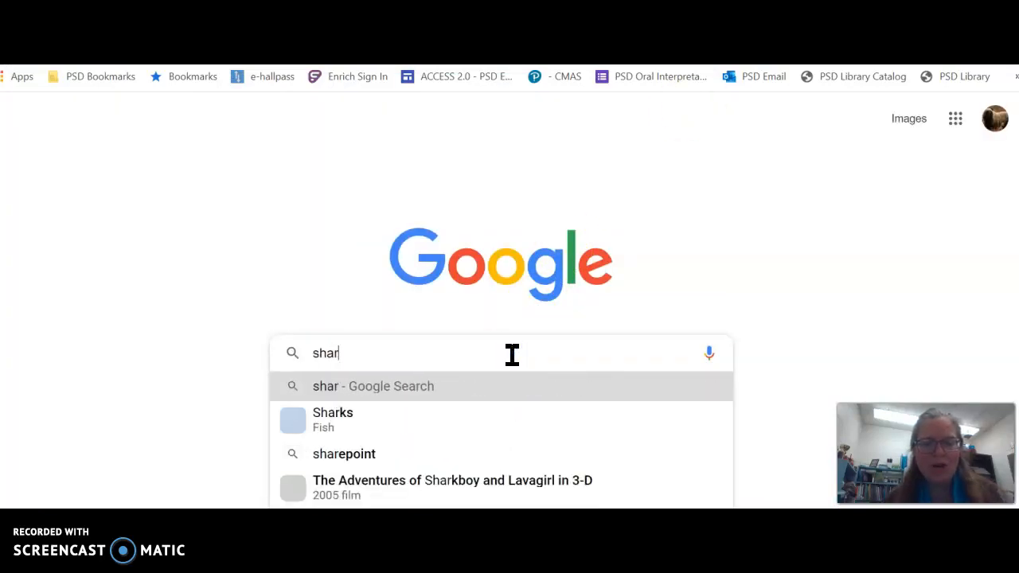
type("k png")
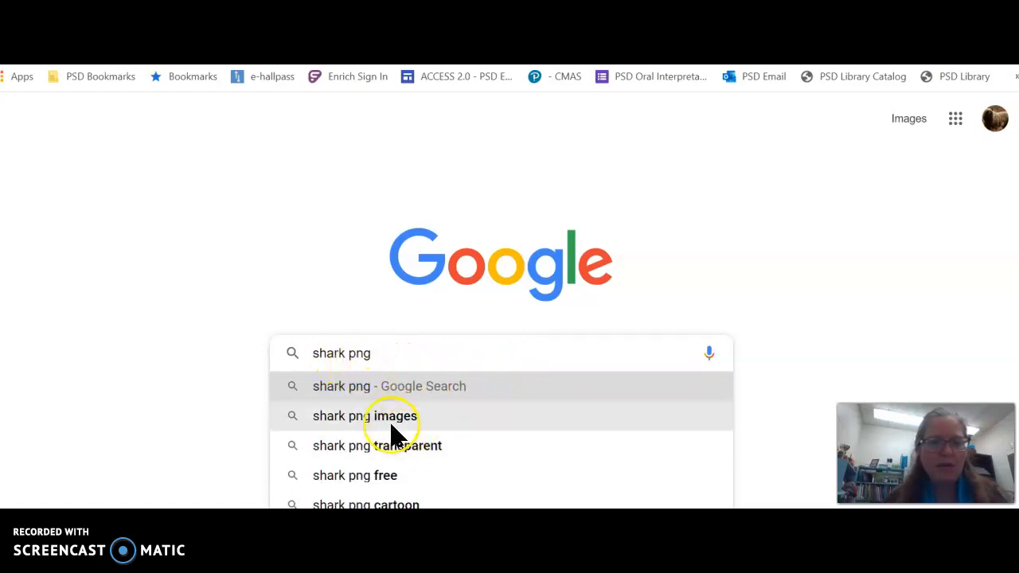
mouse_move(418, 452)
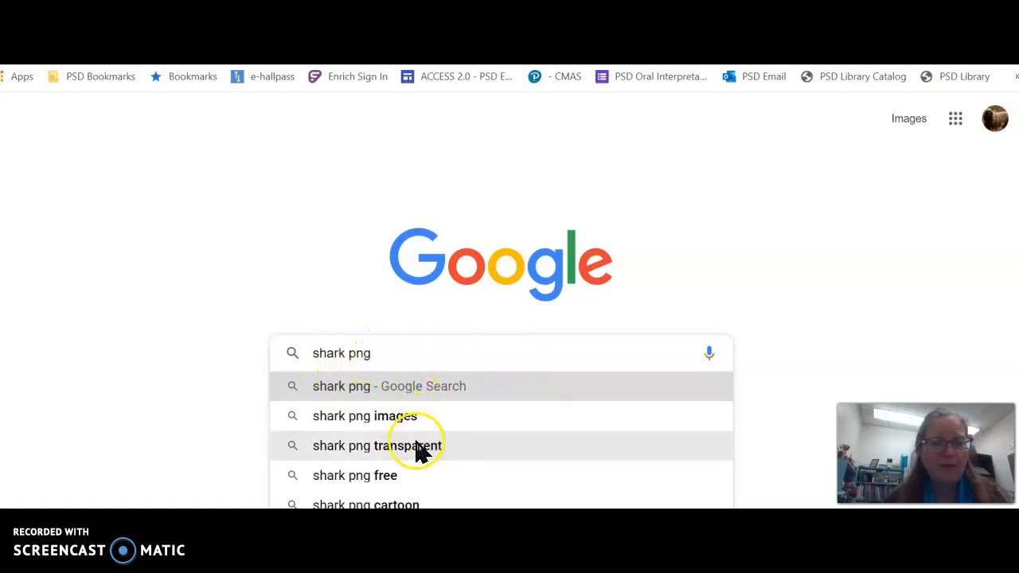
left_click(376, 445)
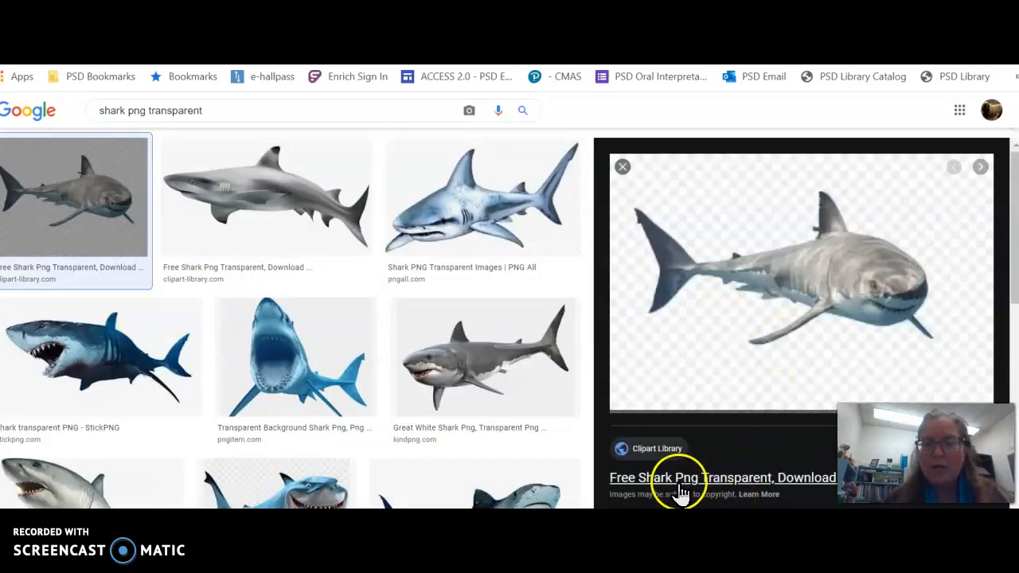
mouse_move(796, 285)
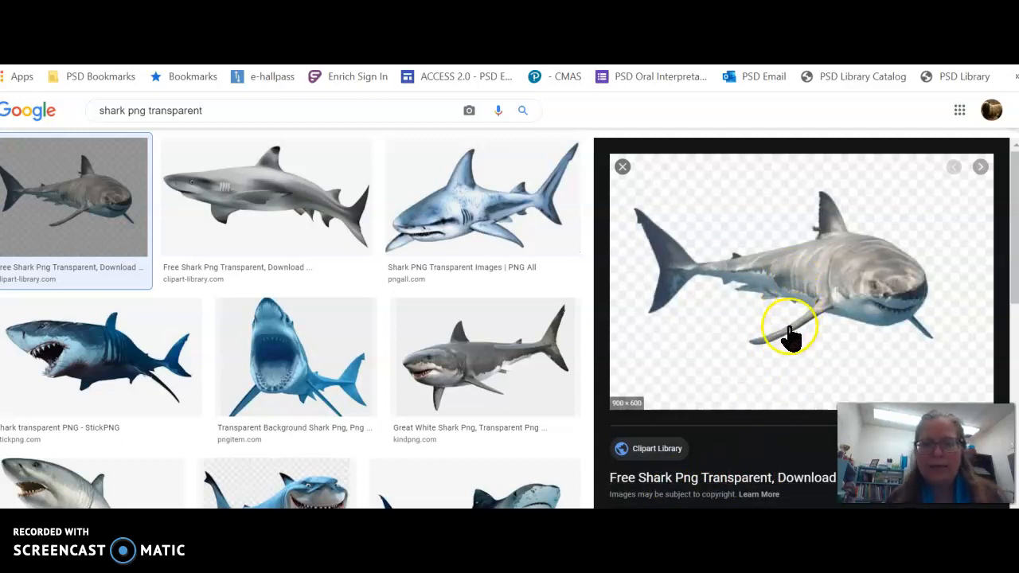
mouse_move(720, 374)
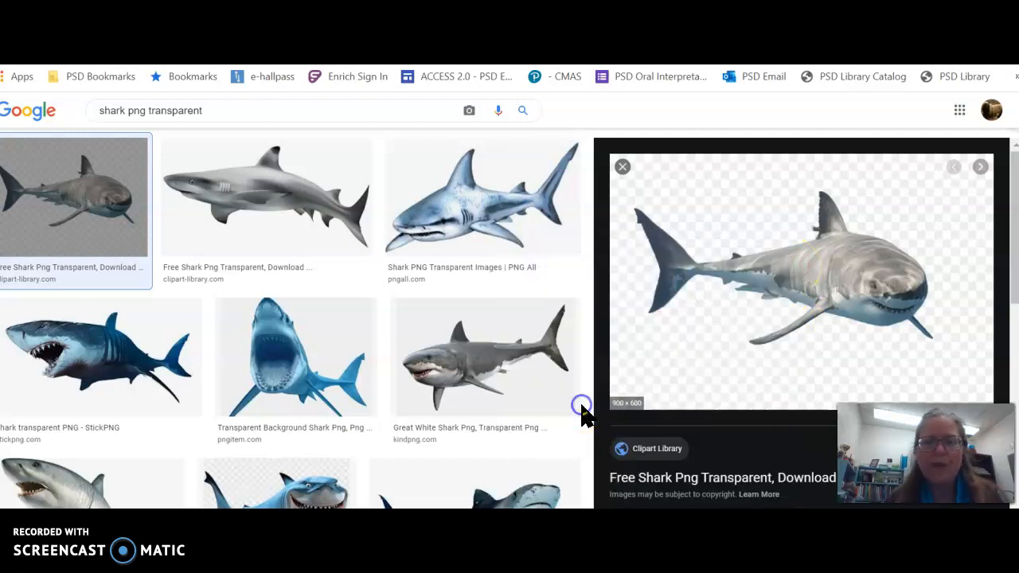
mouse_move(648, 396)
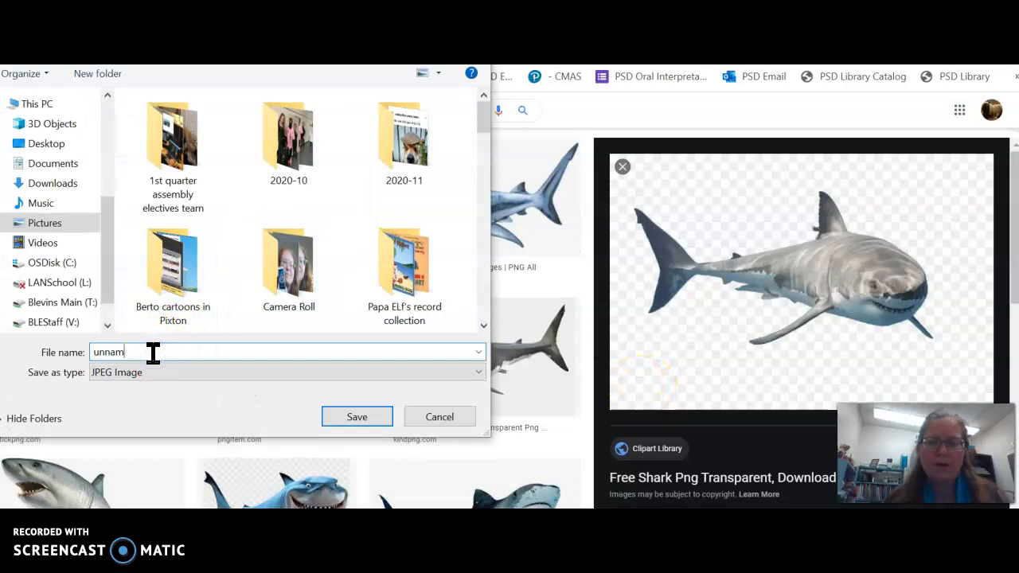
Name the shark image "shark" and save it into the Pictures folder.
type("shark")
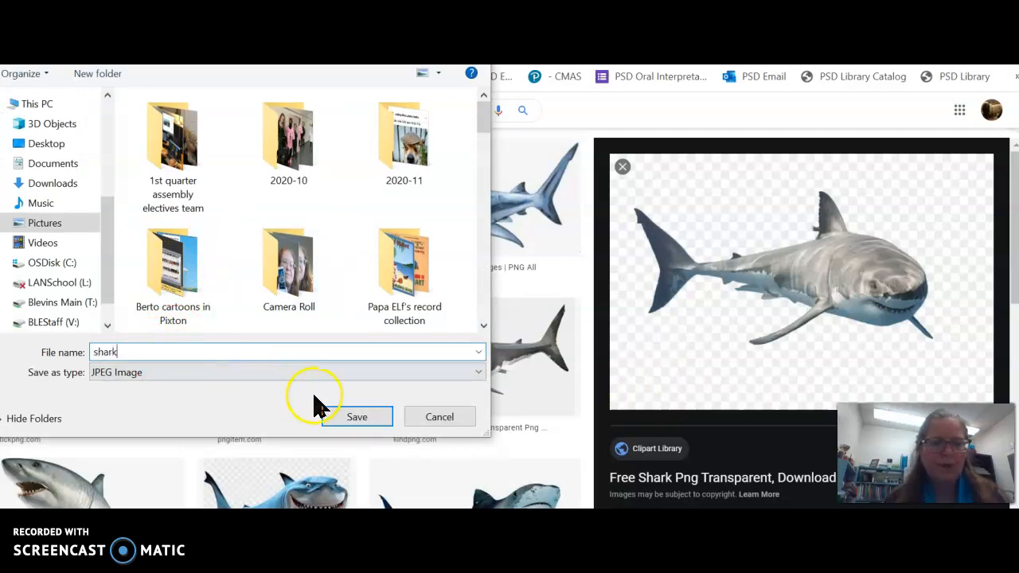
left_click(479, 372)
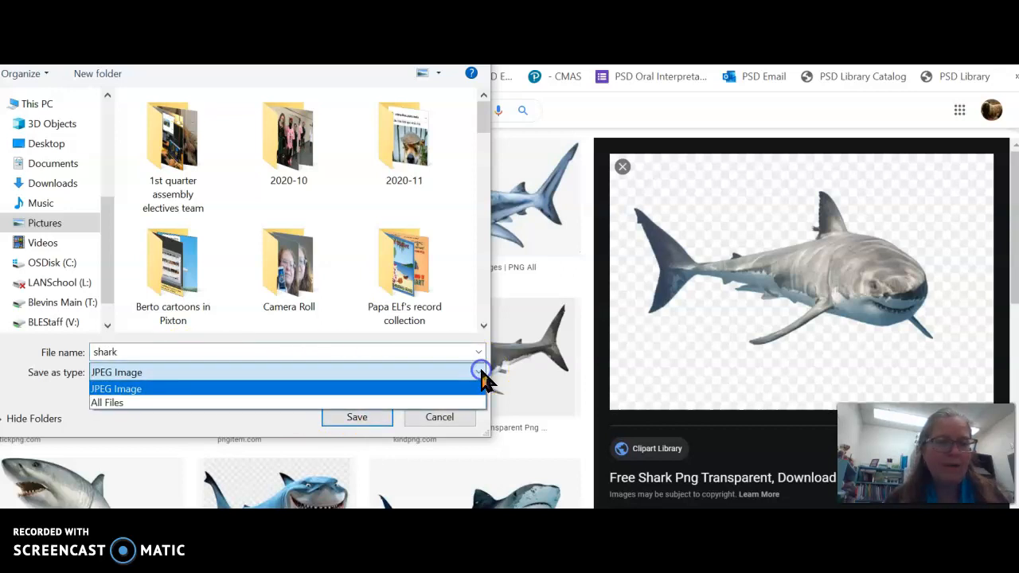
left_click(106, 402)
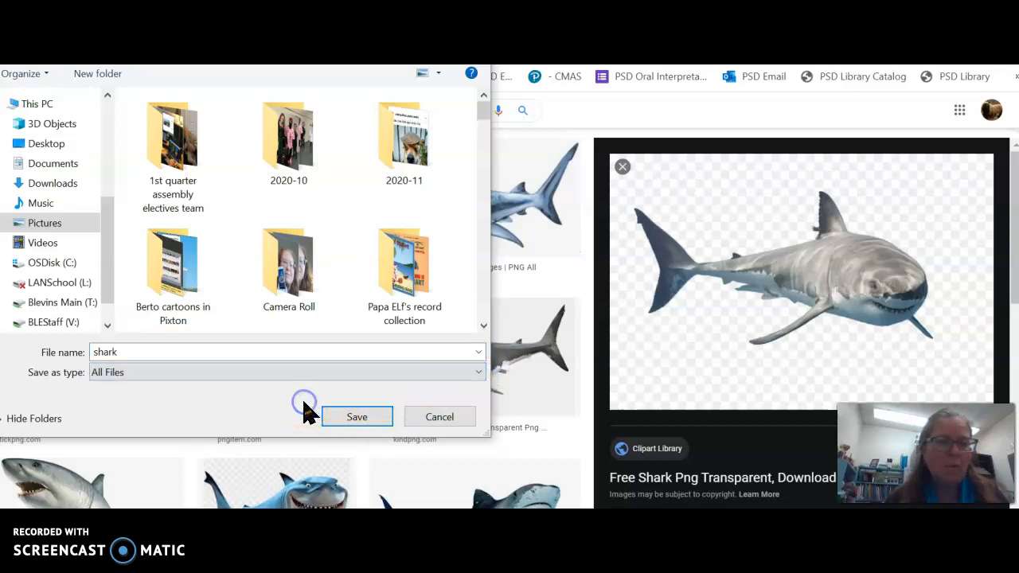
left_click(356, 416)
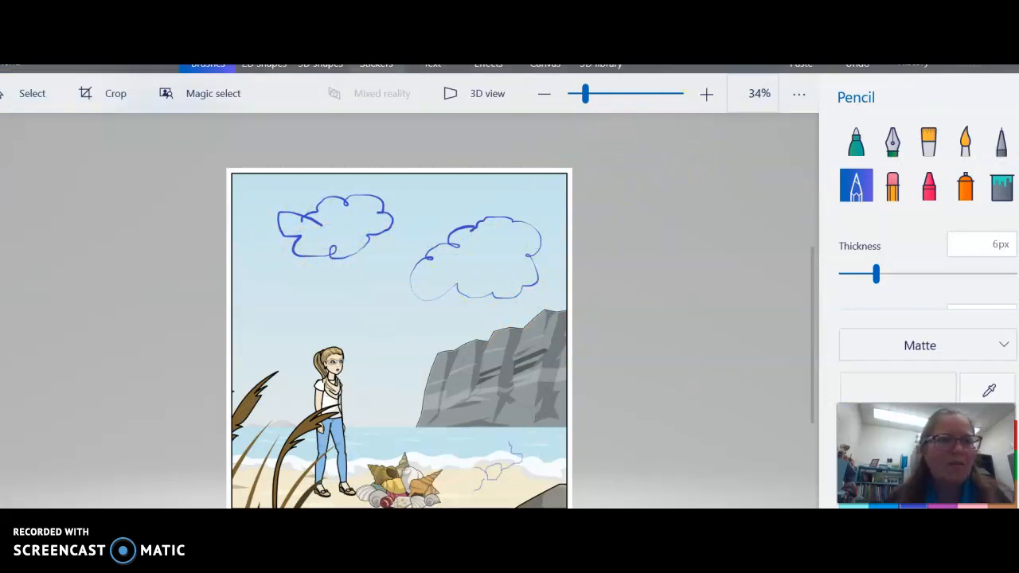
mouse_move(115, 132)
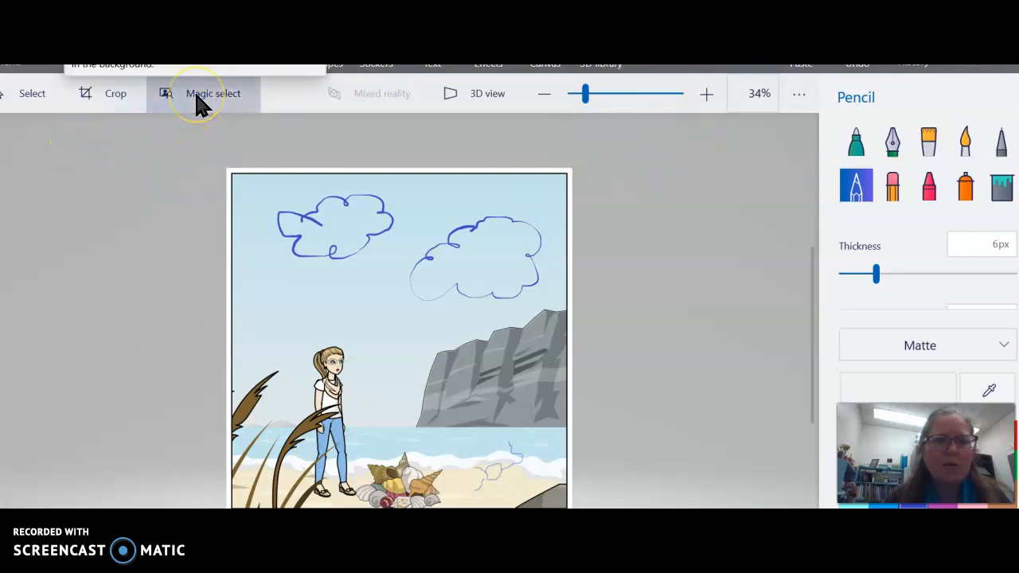
left_click(212, 93)
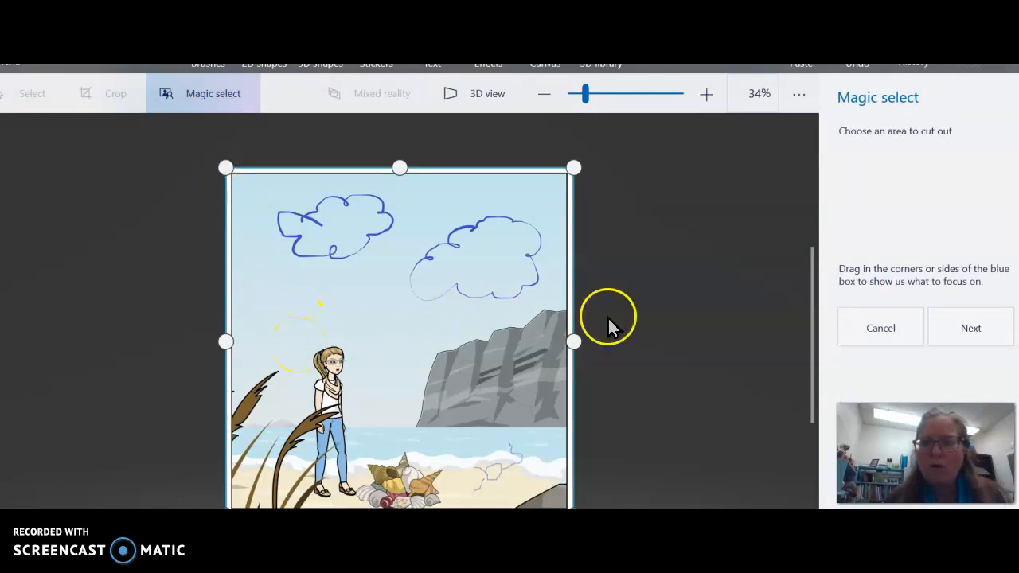
mouse_move(609, 327)
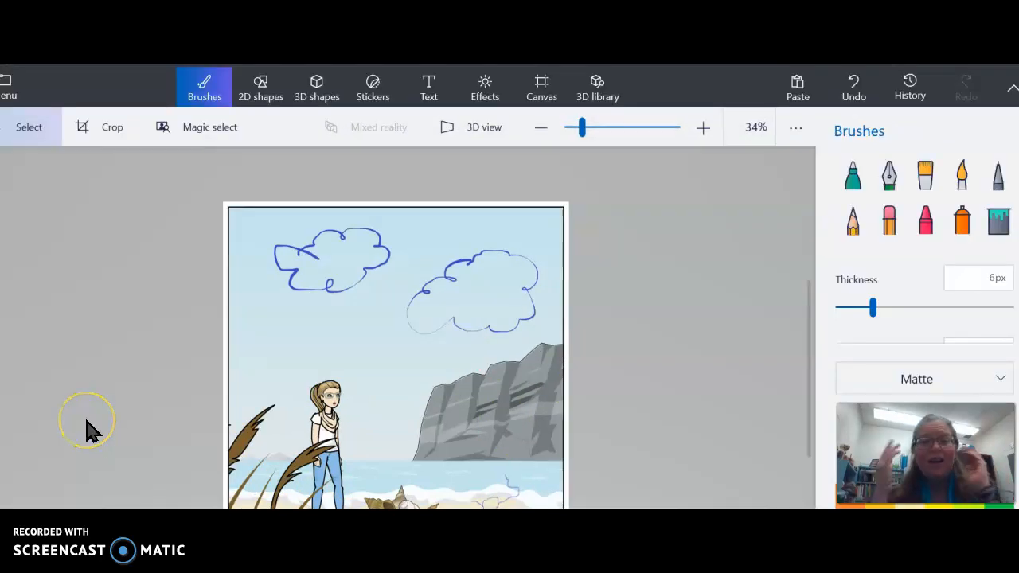
mouse_move(88, 419)
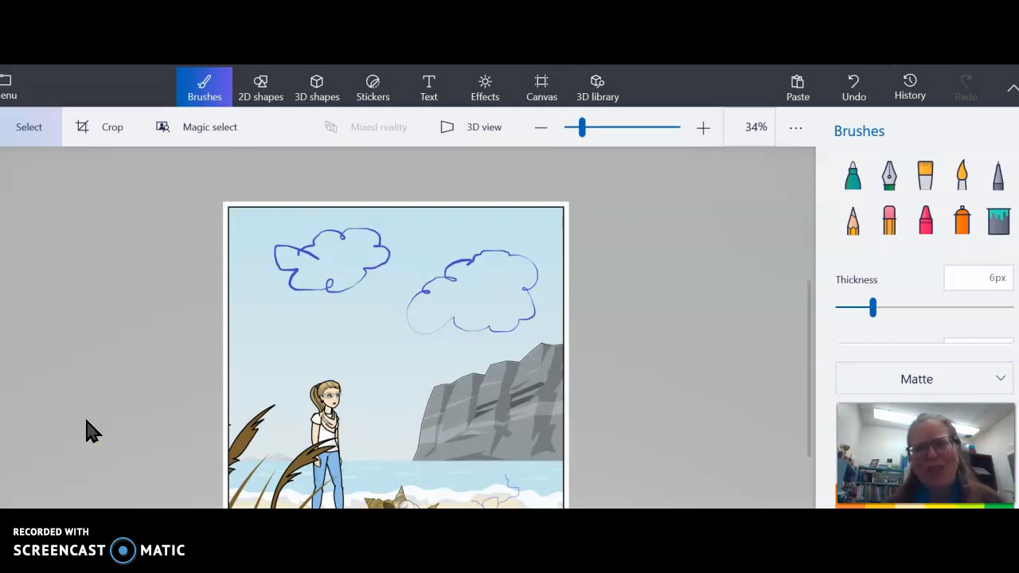
mouse_move(112, 356)
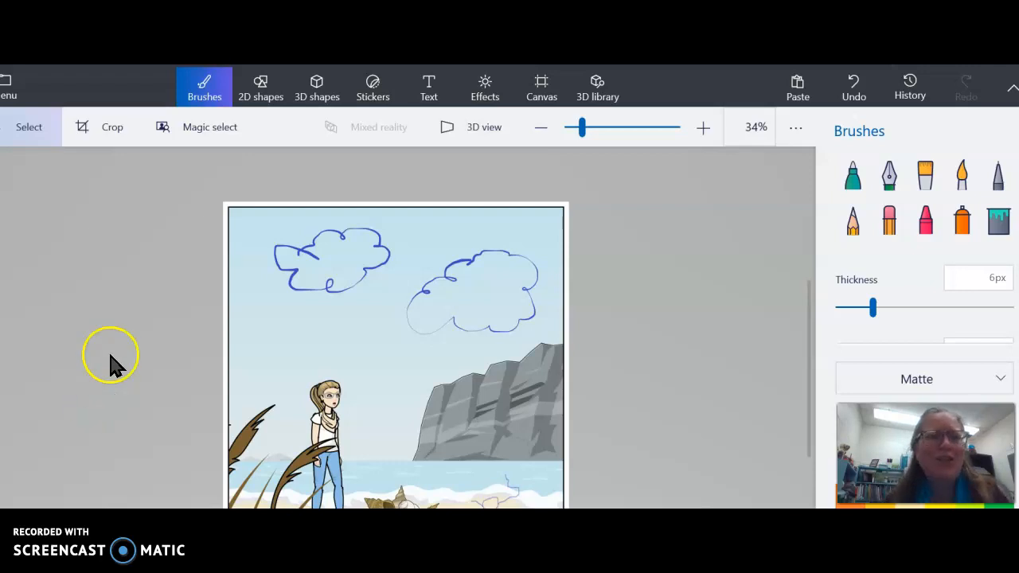
mouse_move(9, 88)
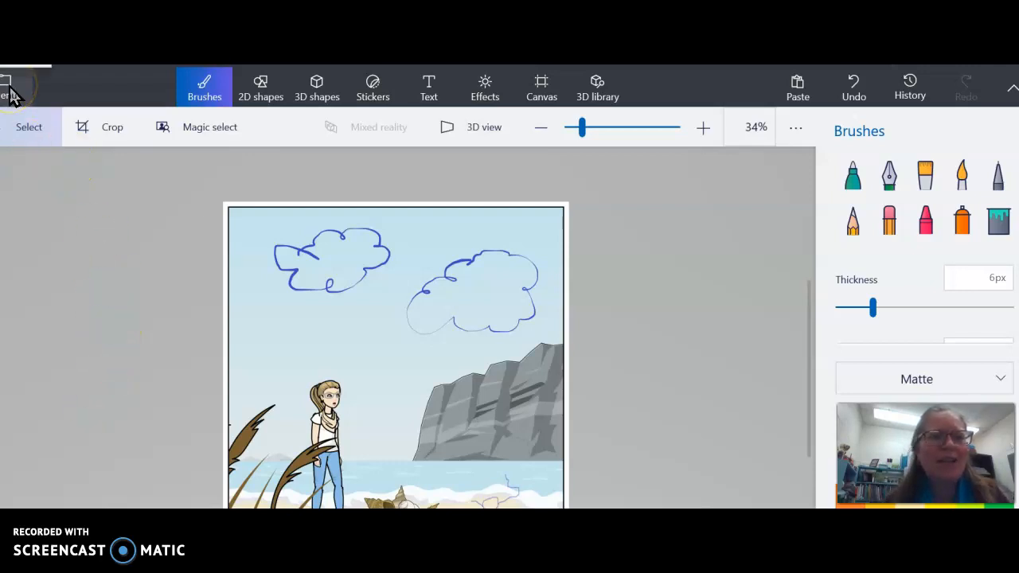
Insert the black dog picture rafi from the Pictures folder onto the comic.
left_click(9, 86)
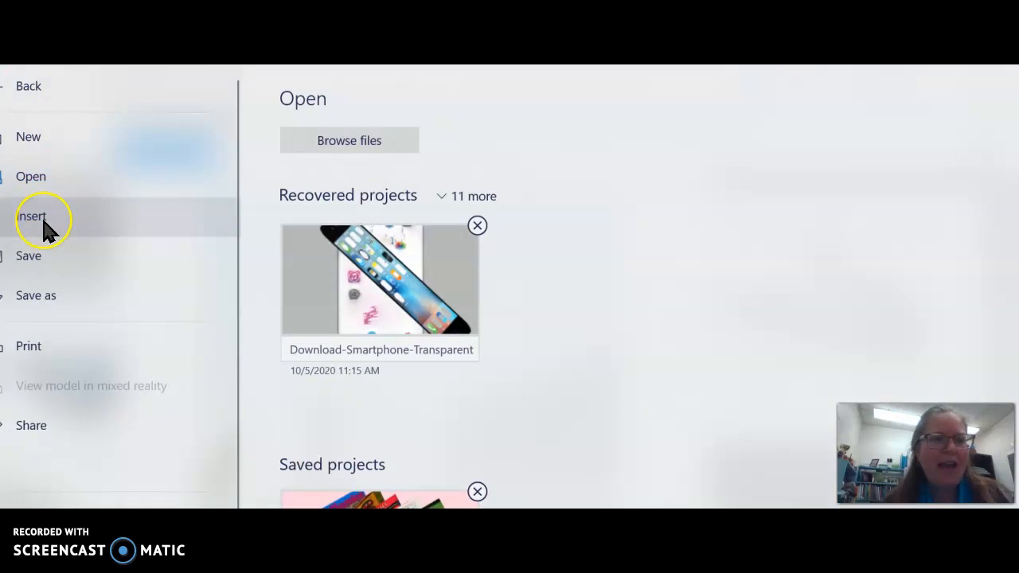
mouse_move(44, 219)
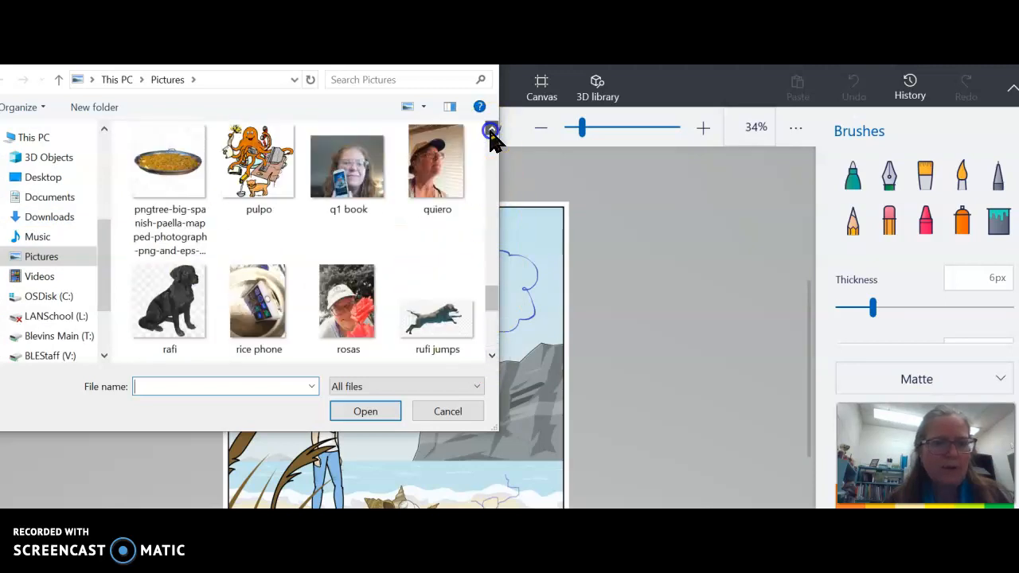
mouse_move(491, 358)
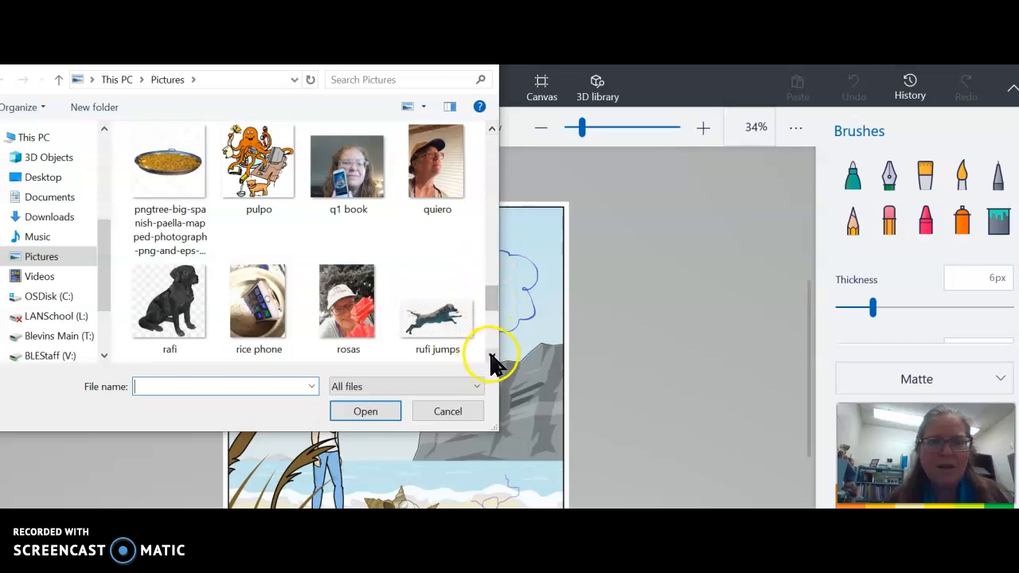
scroll("down", 3)
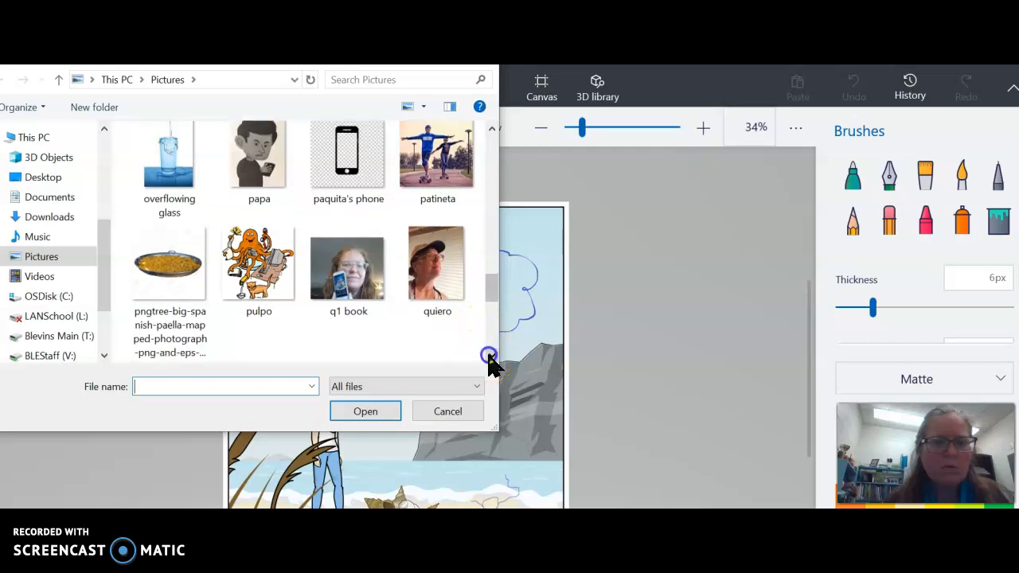
scroll("down", 3)
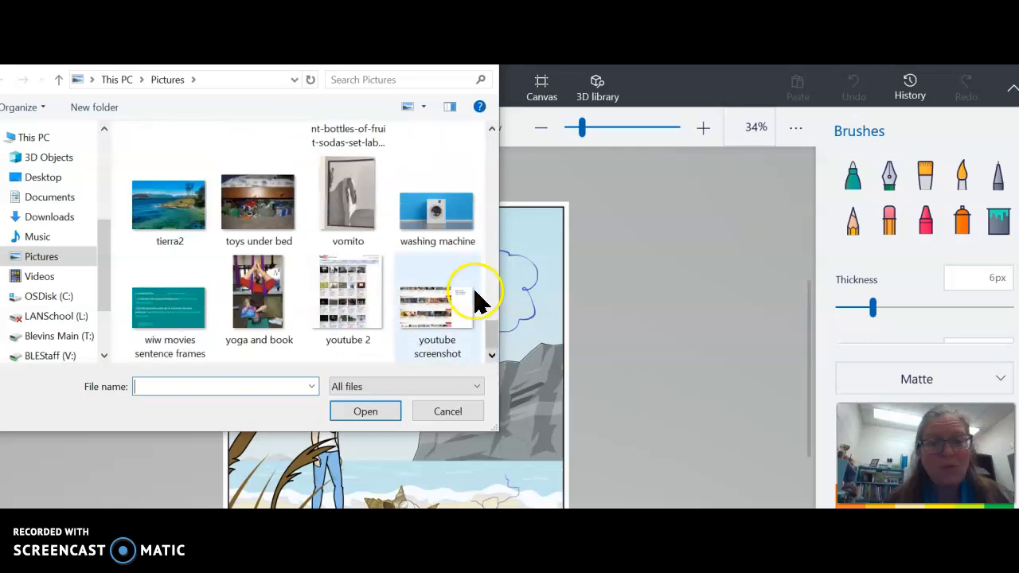
scroll("up", 3)
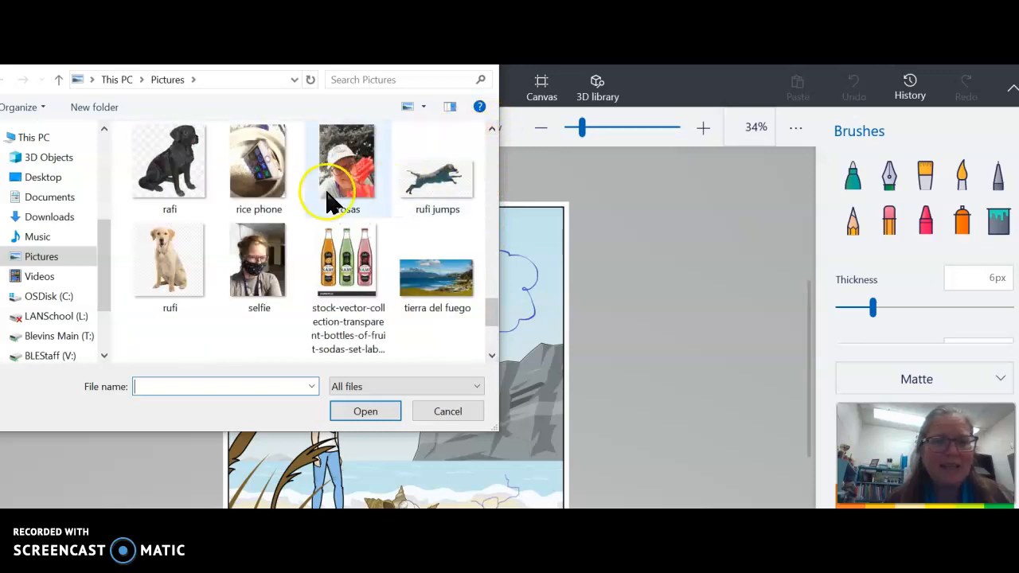
left_click(169, 159)
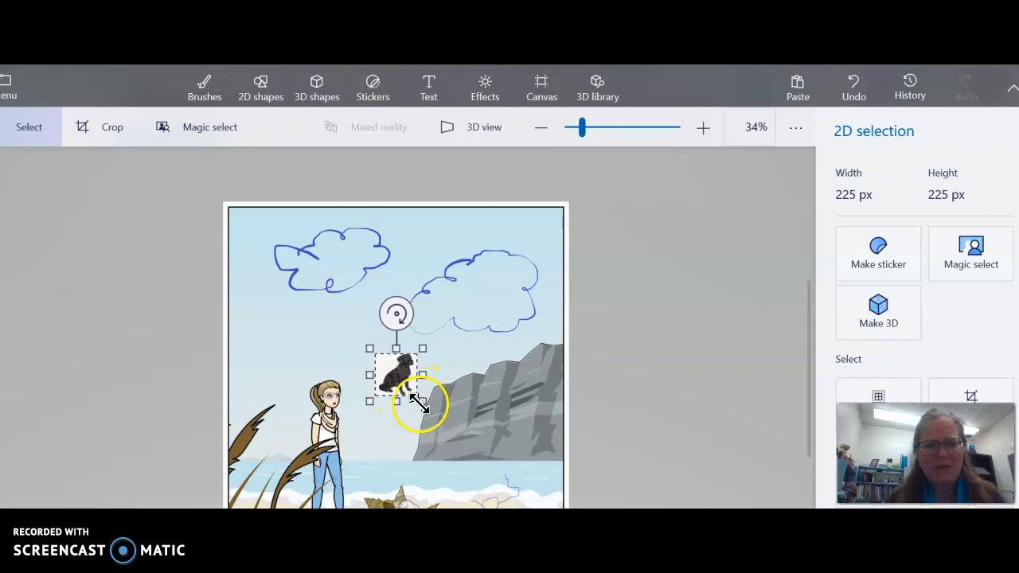
Enlarge the dog to about 397 px wide and place it at the lower left beside Susan.
left_click_drag(423, 400, 447, 424)
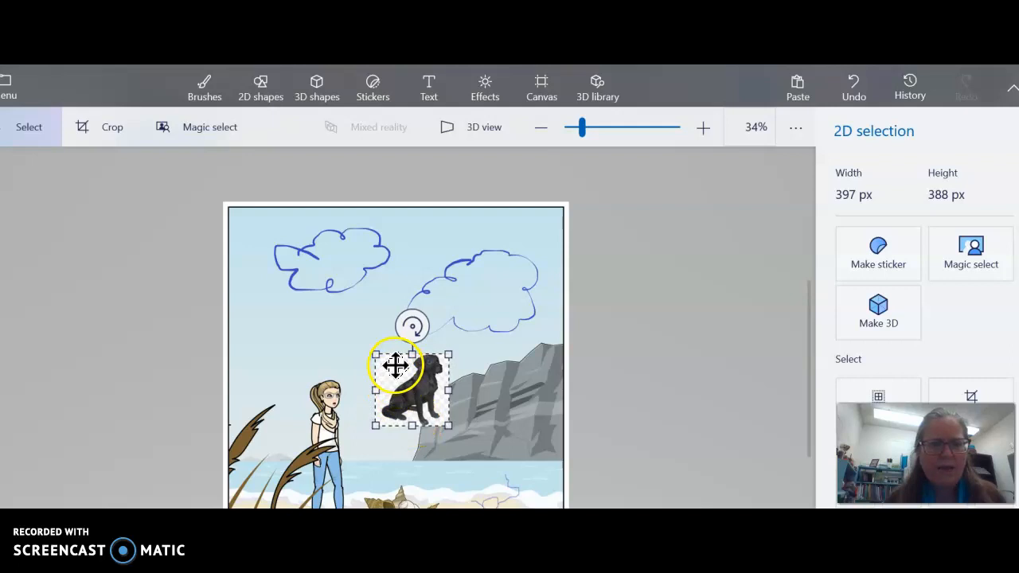
left_click_drag(395, 387, 368, 448)
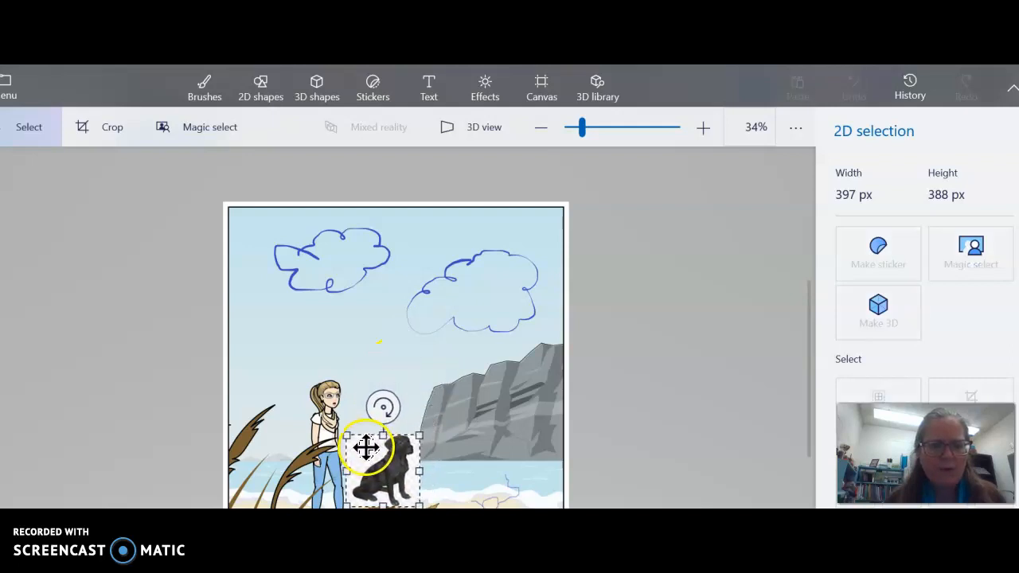
left_click_drag(366, 446, 258, 469)
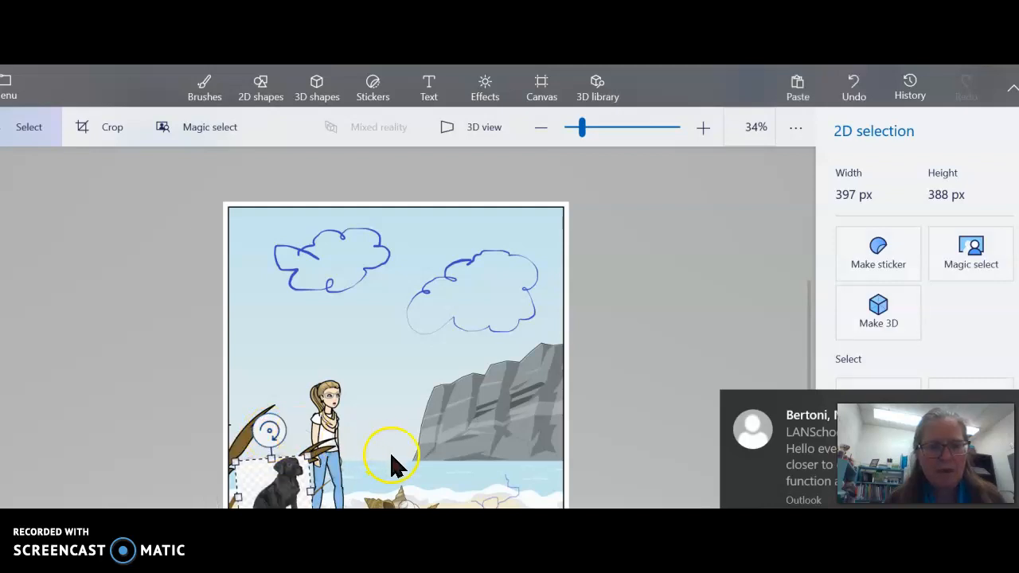
mouse_move(378, 449)
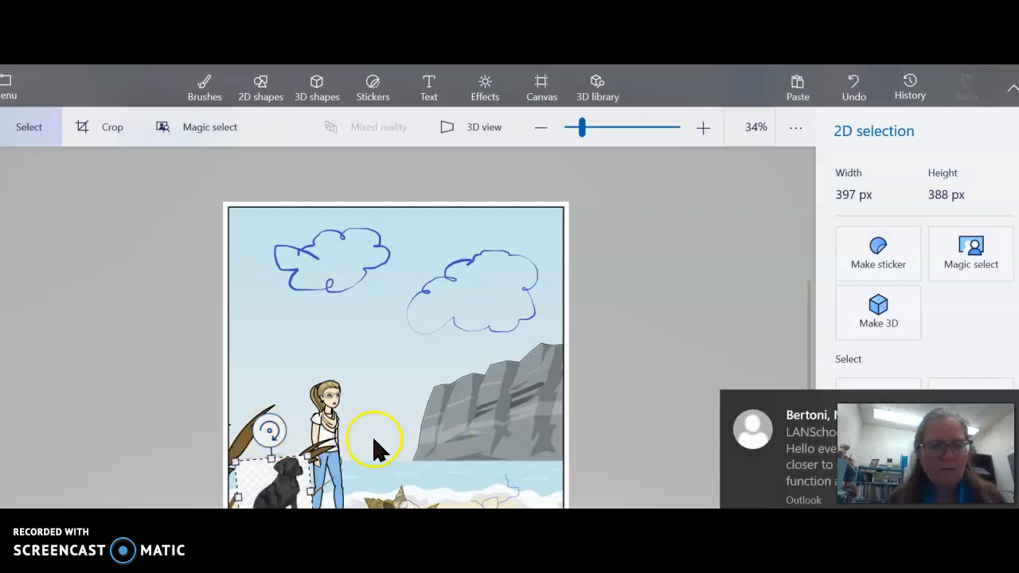
left_click(204, 86)
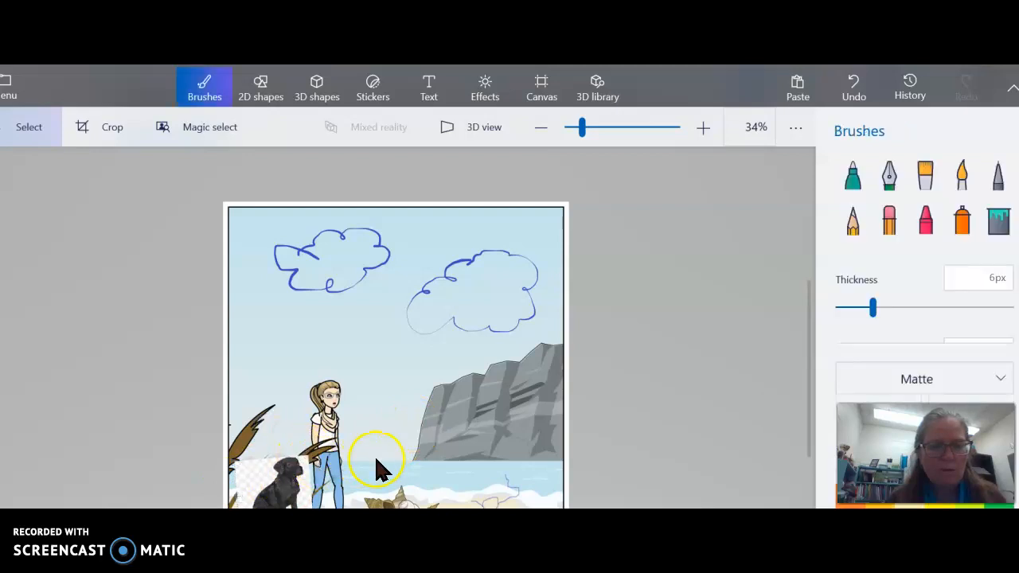
mouse_move(311, 466)
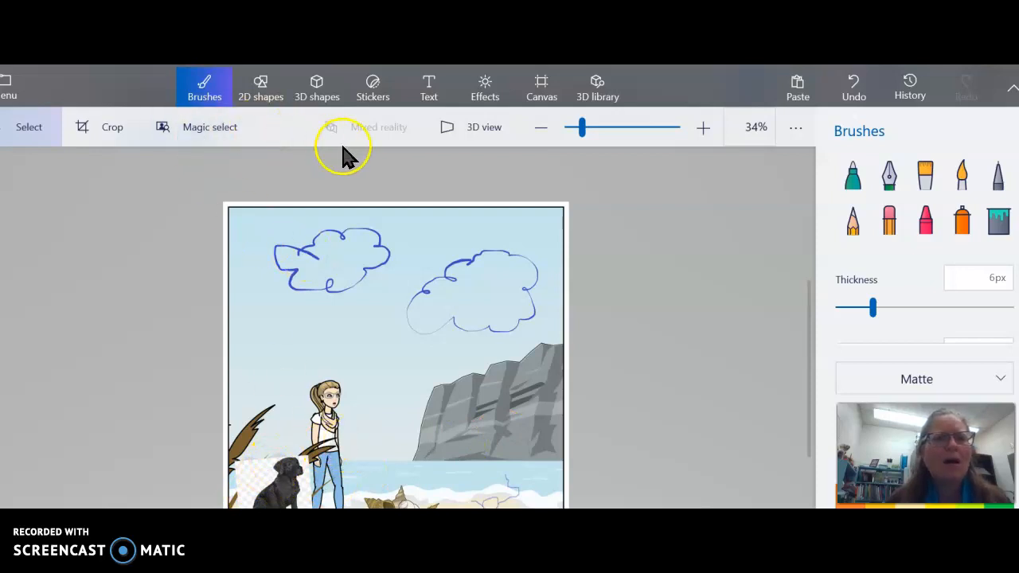
mouse_move(227, 163)
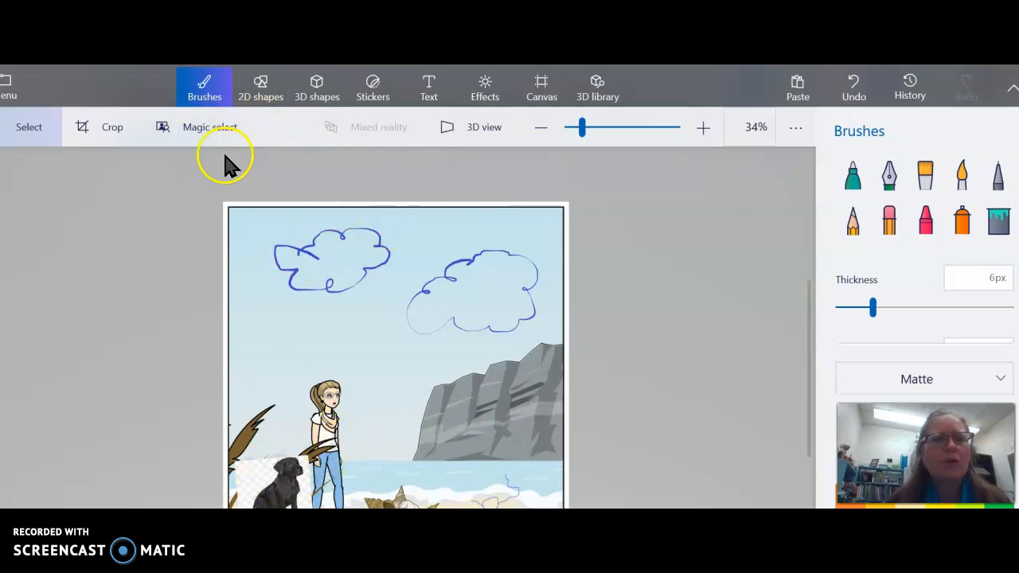
mouse_move(648, 231)
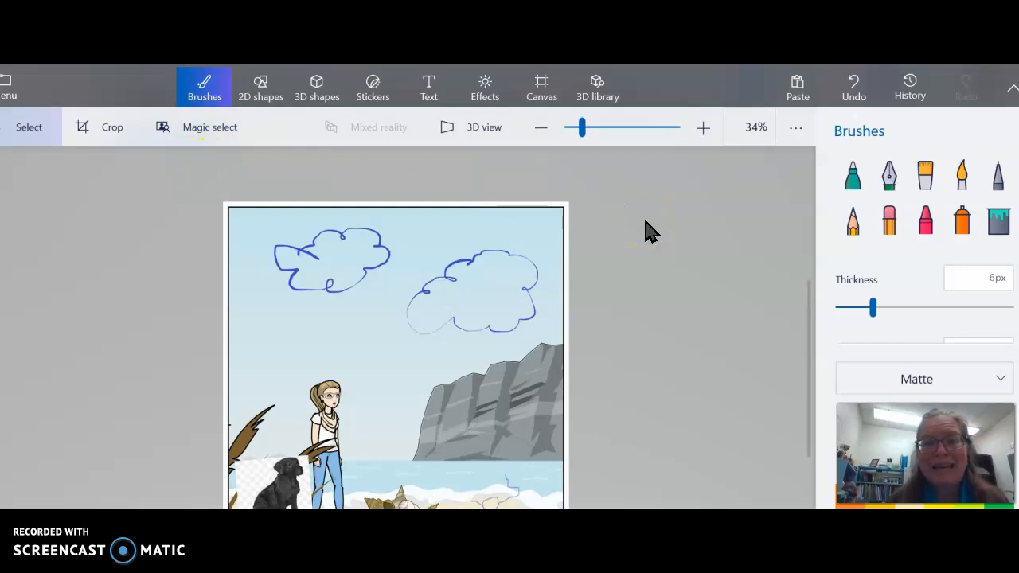
left_click(9, 86)
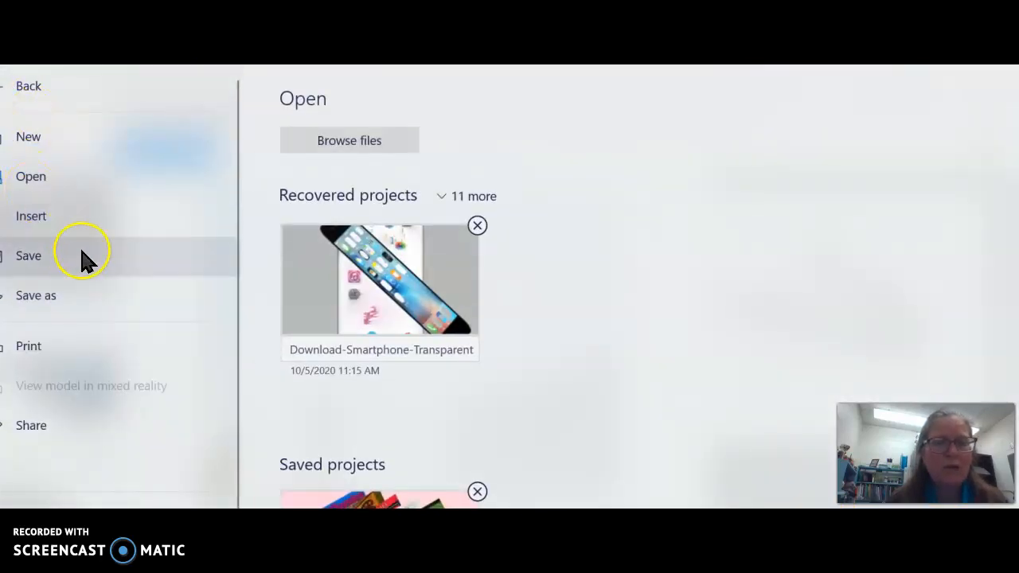
mouse_move(49, 269)
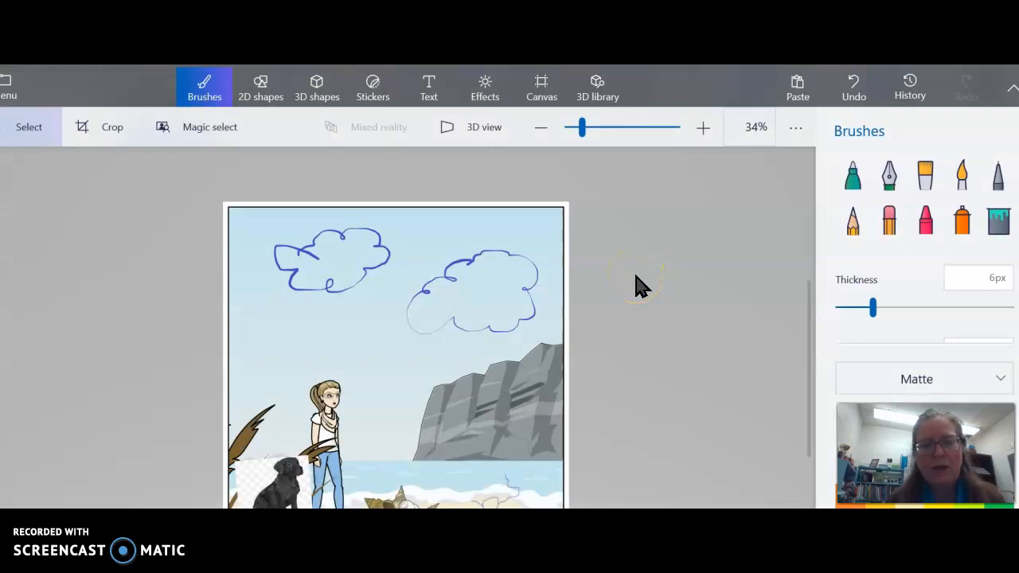
mouse_move(565, 338)
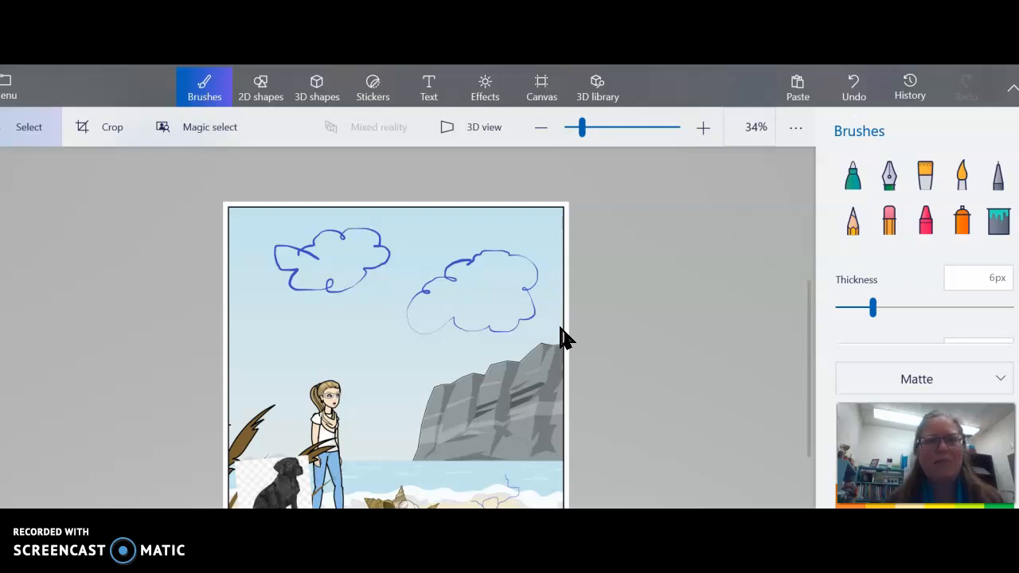
mouse_move(678, 343)
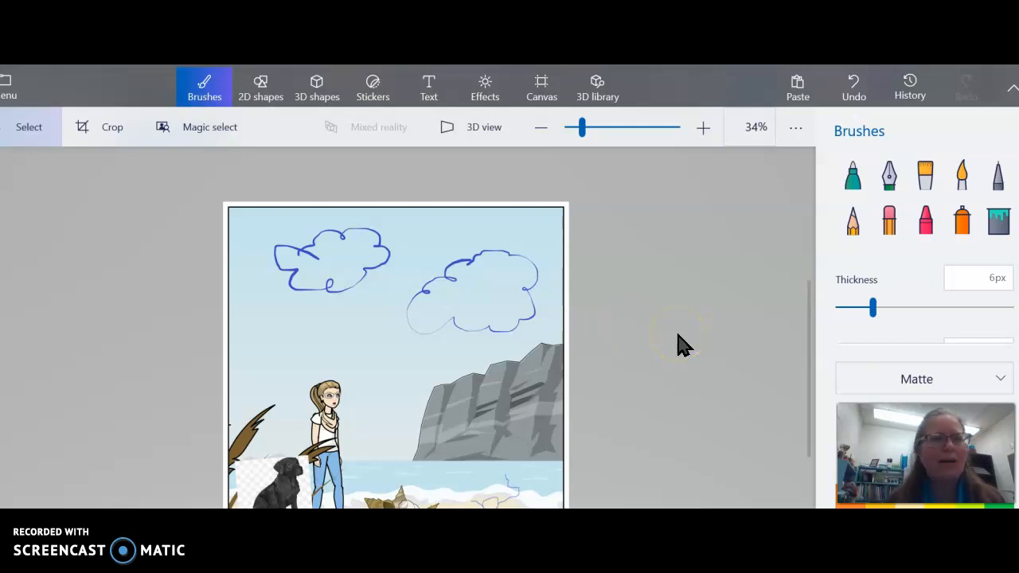
mouse_move(681, 346)
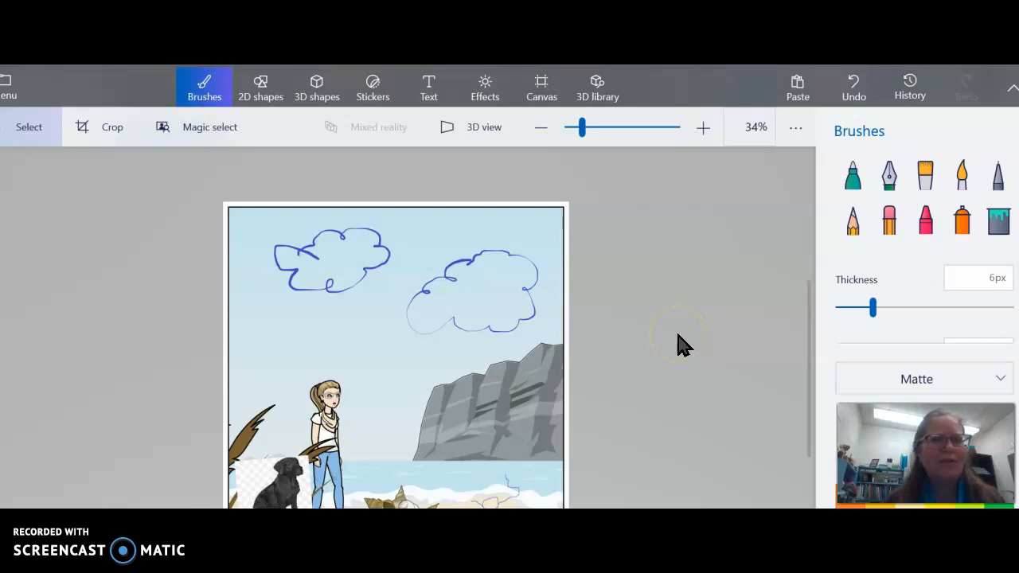